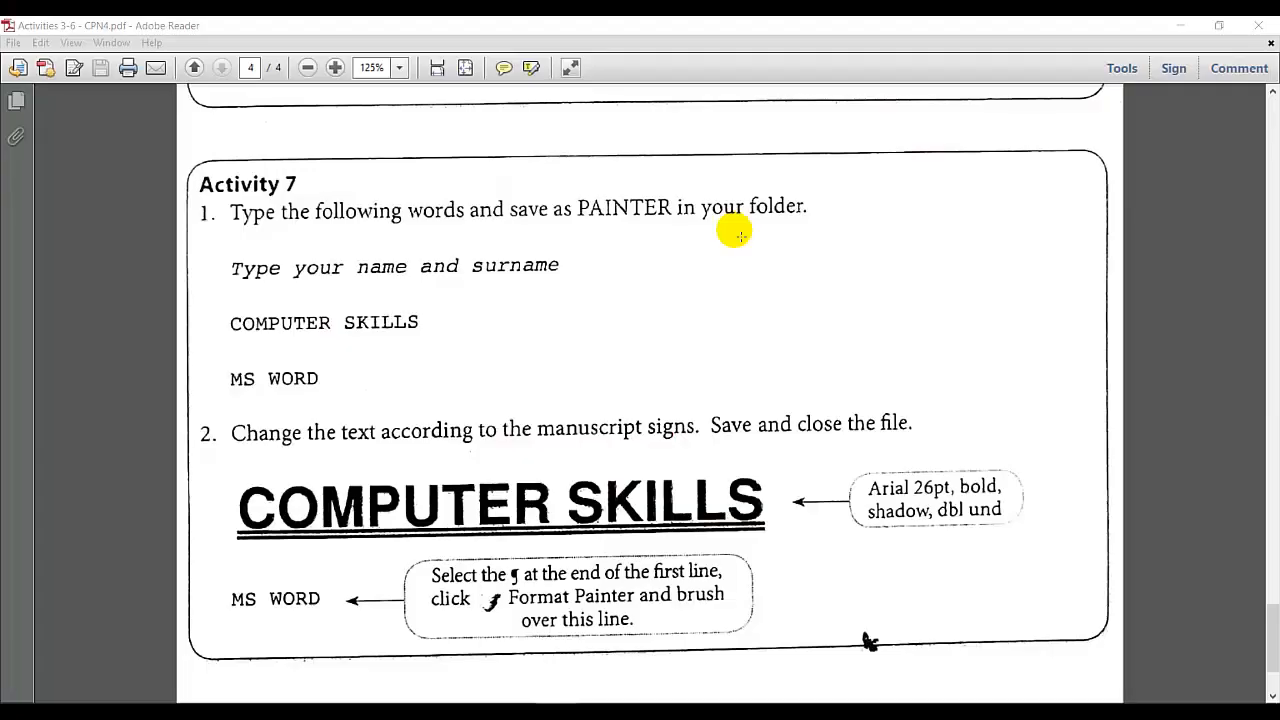
mouse_move(648, 266)
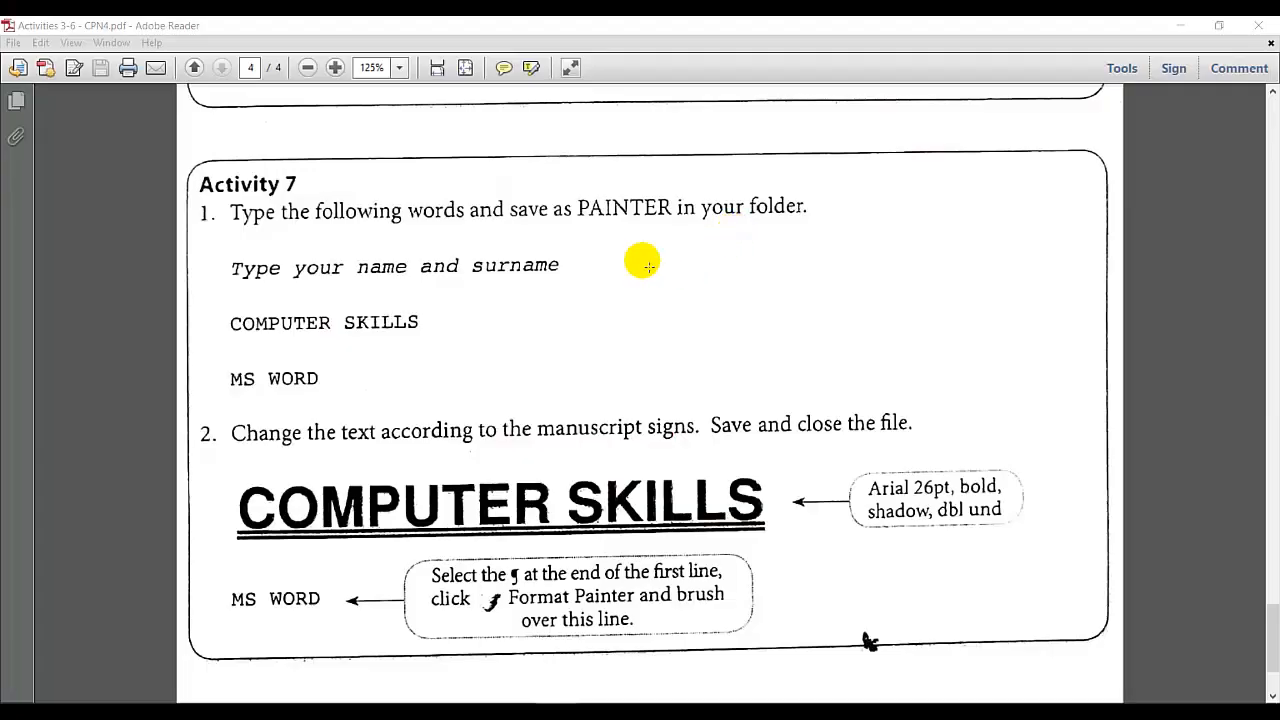
mouse_move(220, 228)
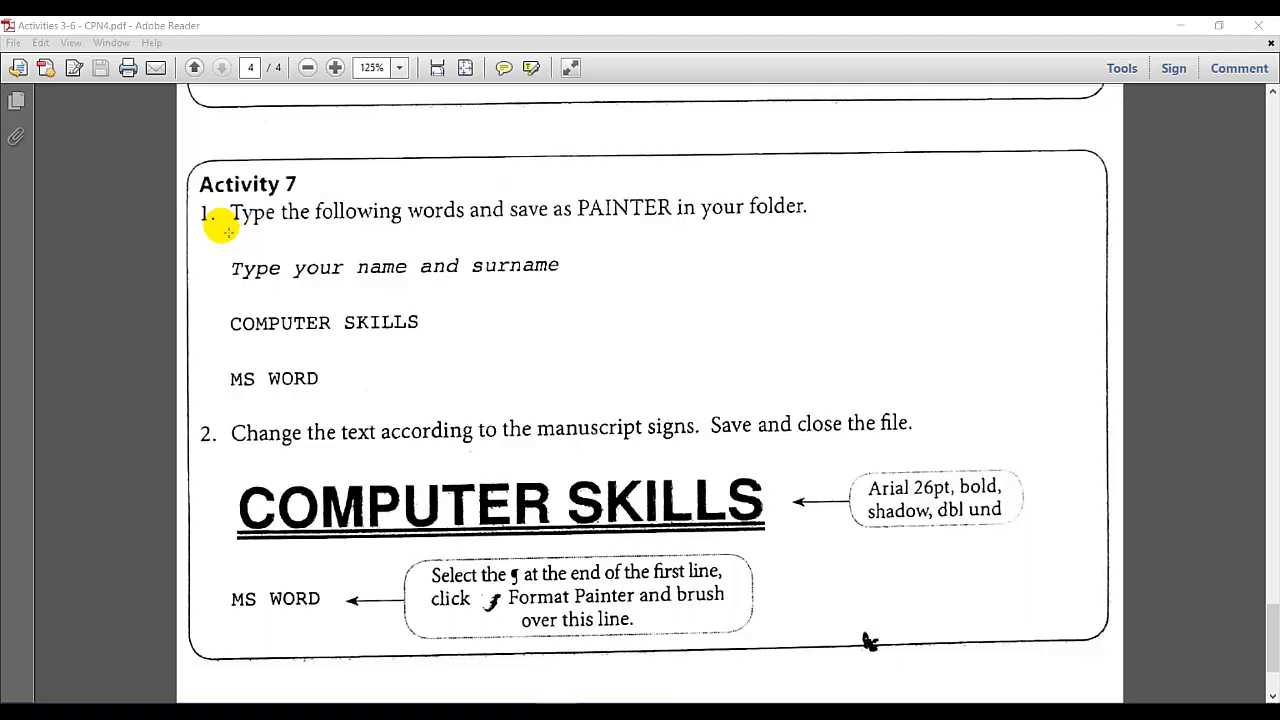
mouse_move(785, 232)
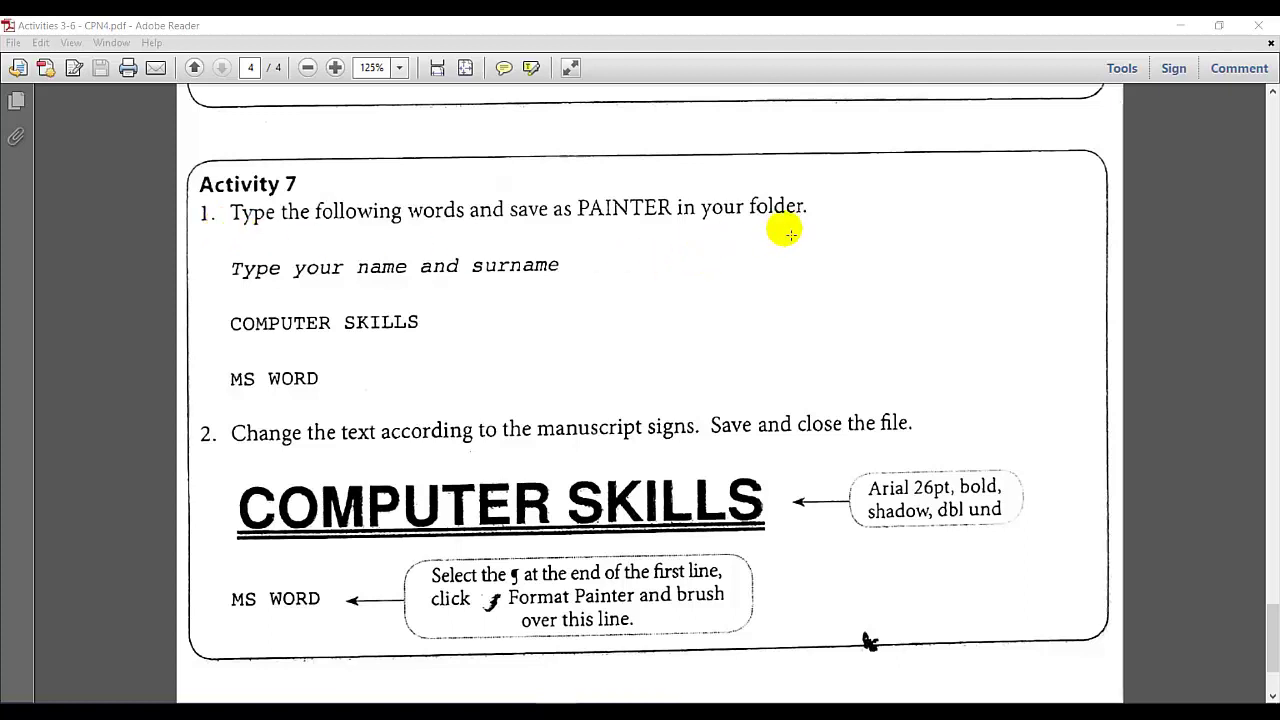
mouse_move(253, 272)
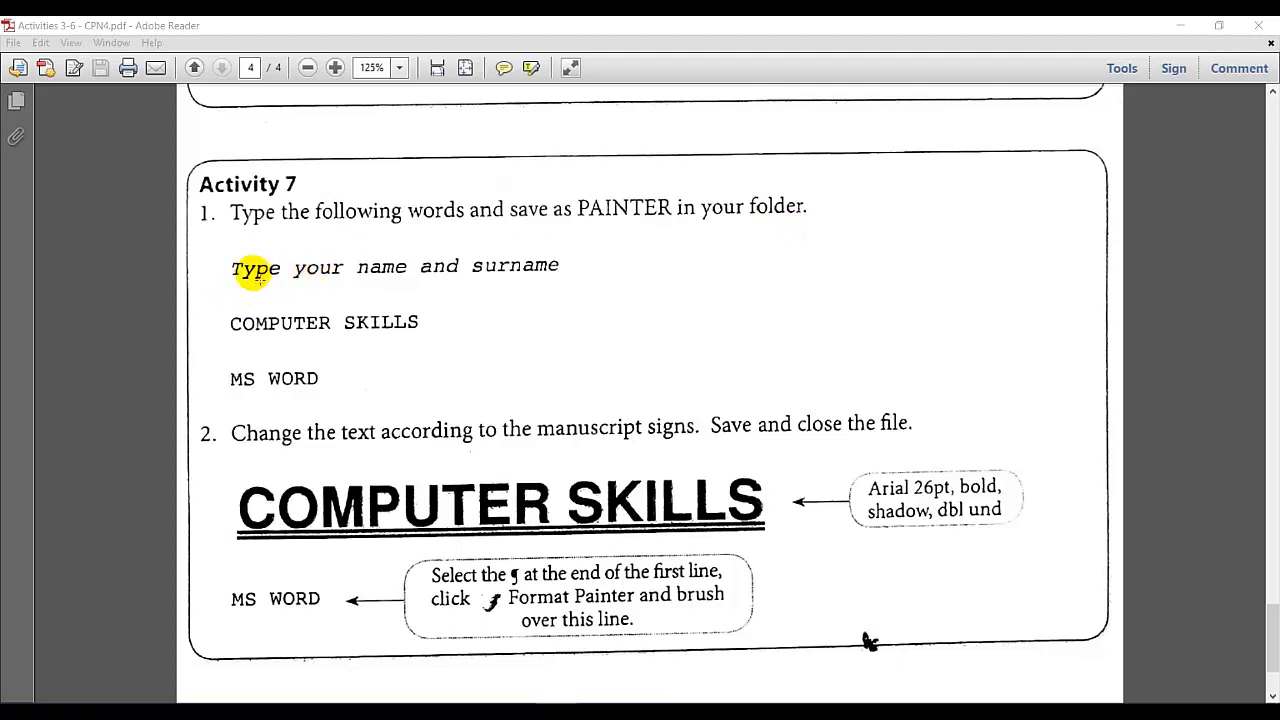
mouse_move(365, 280)
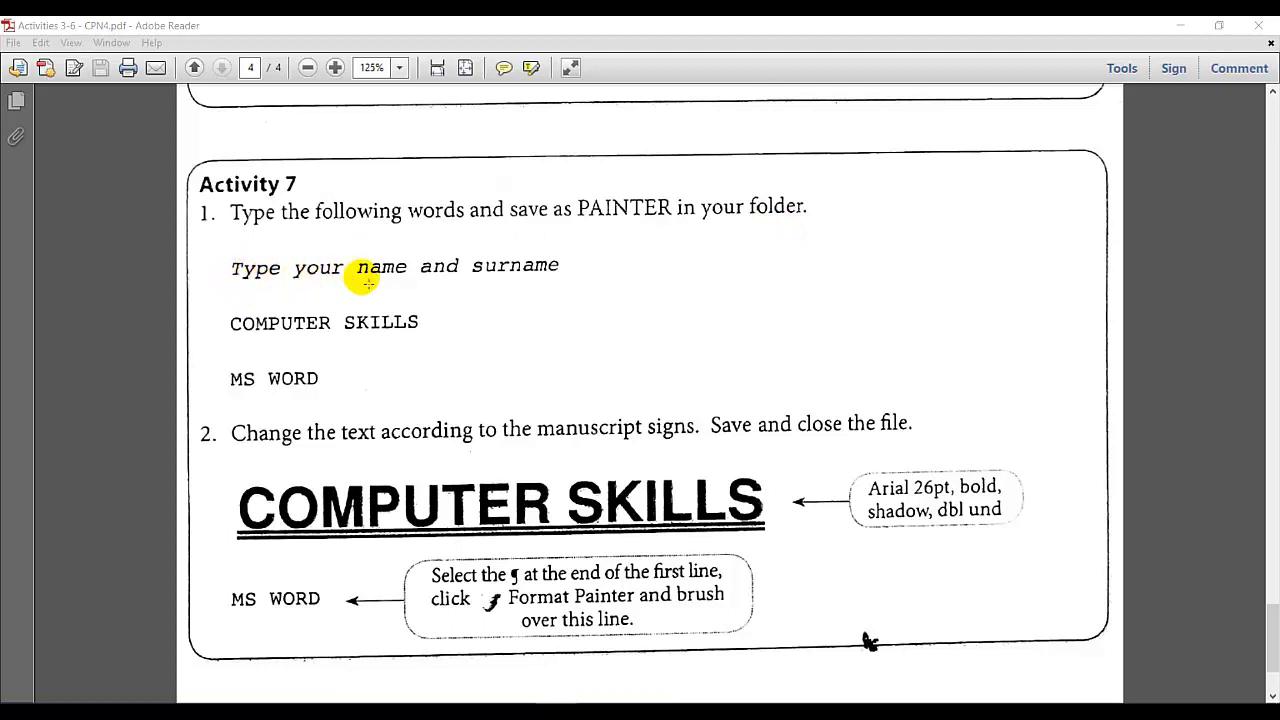
mouse_move(297, 338)
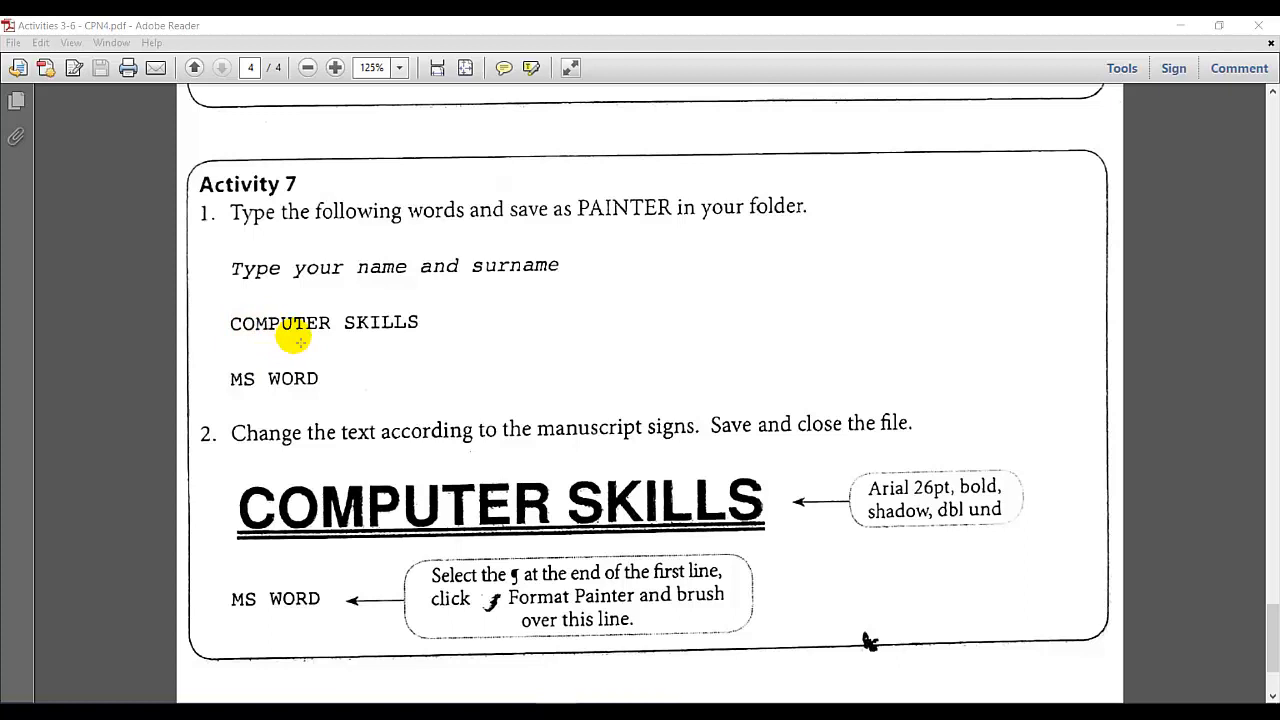
mouse_move(317, 392)
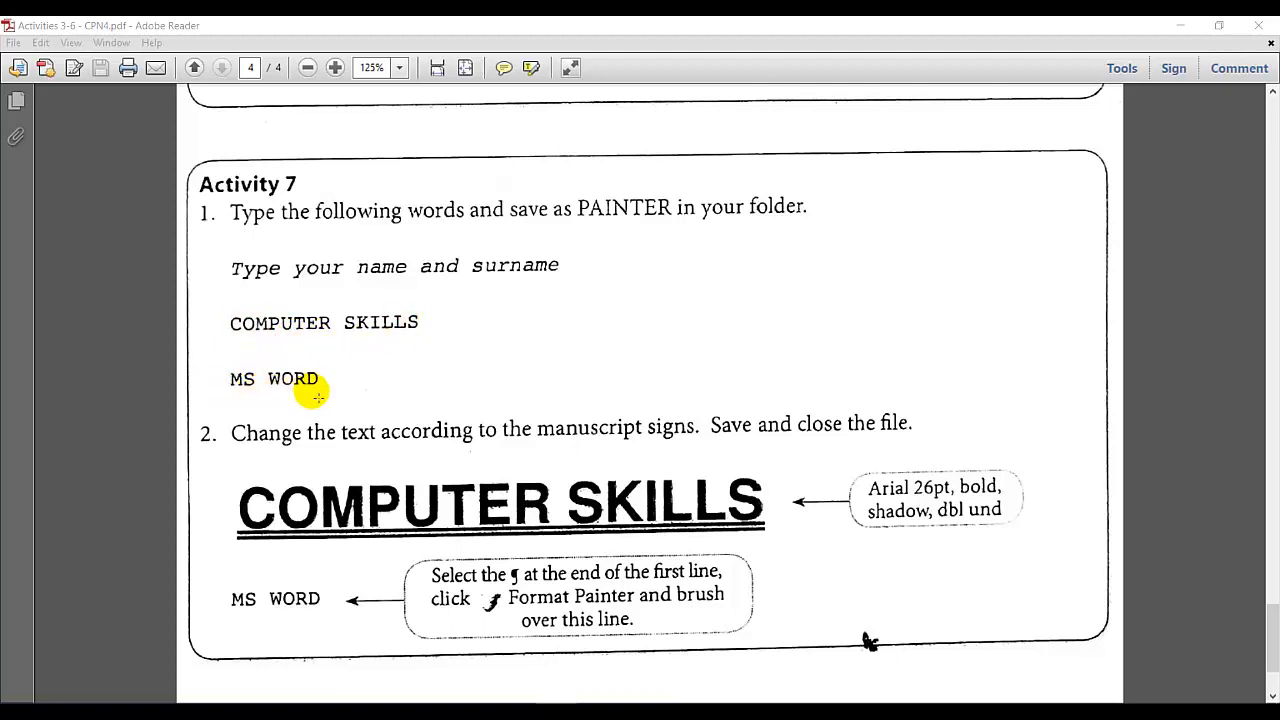
mouse_move(377, 300)
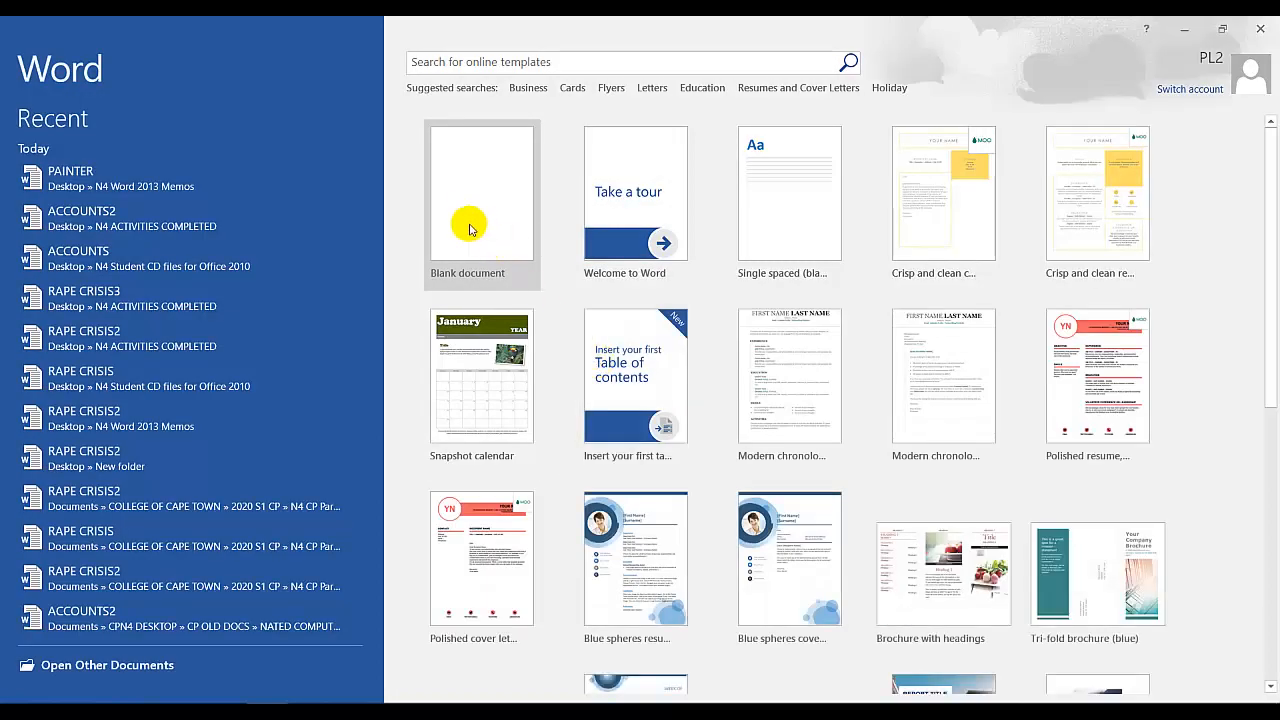
- Start a blank document and type the name line, COMPUTER SKILLS and MS WORD
click(482, 195)
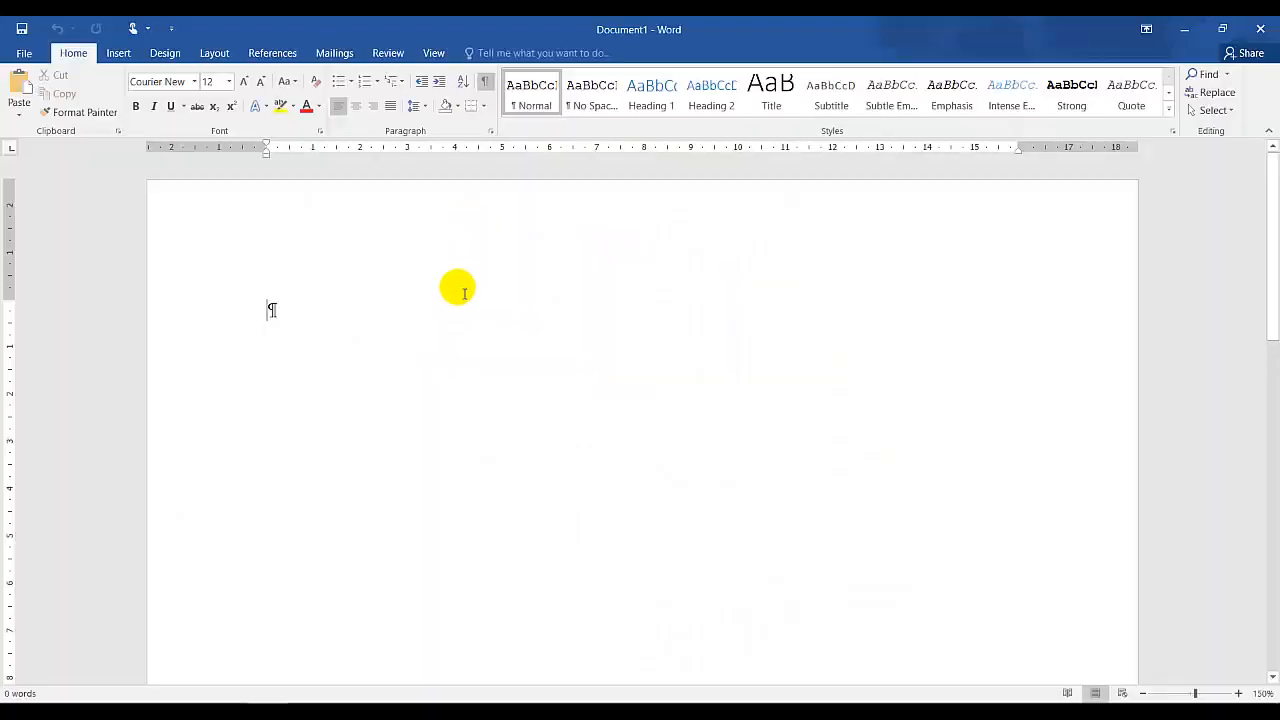
text(R SNYDERS)
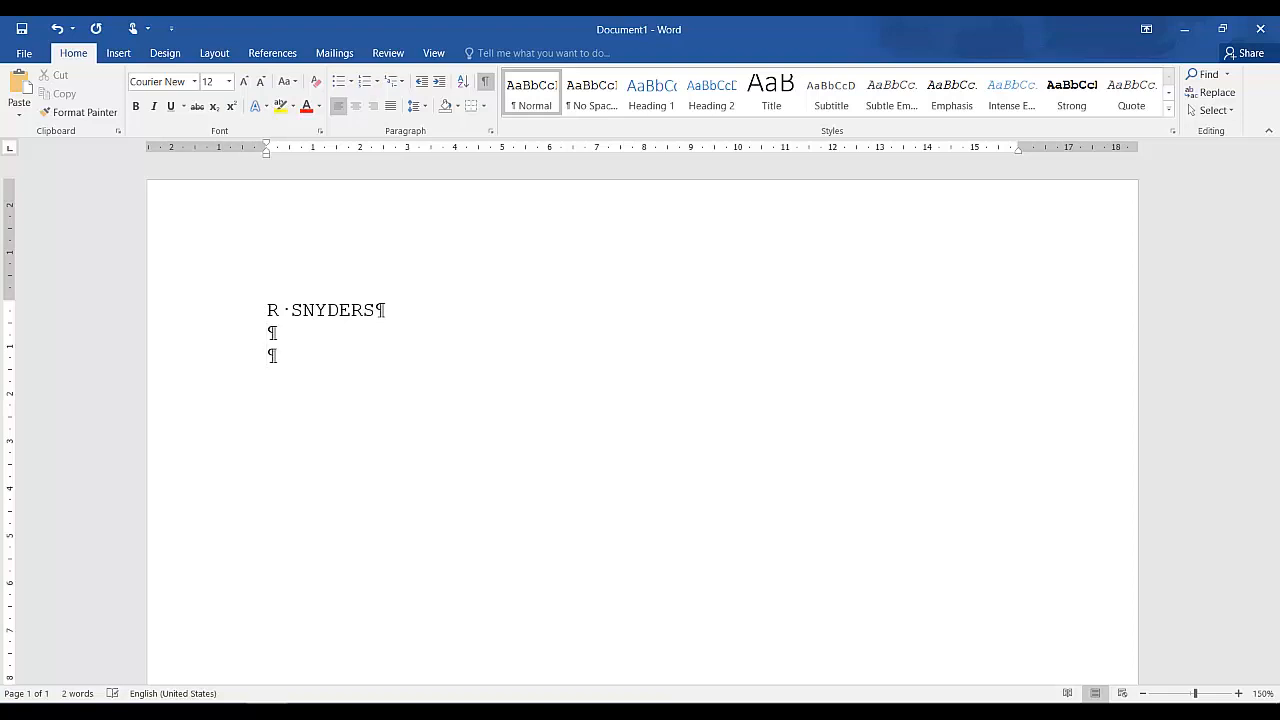
text(COMPUTER SKILLS)
text(MS WOR)
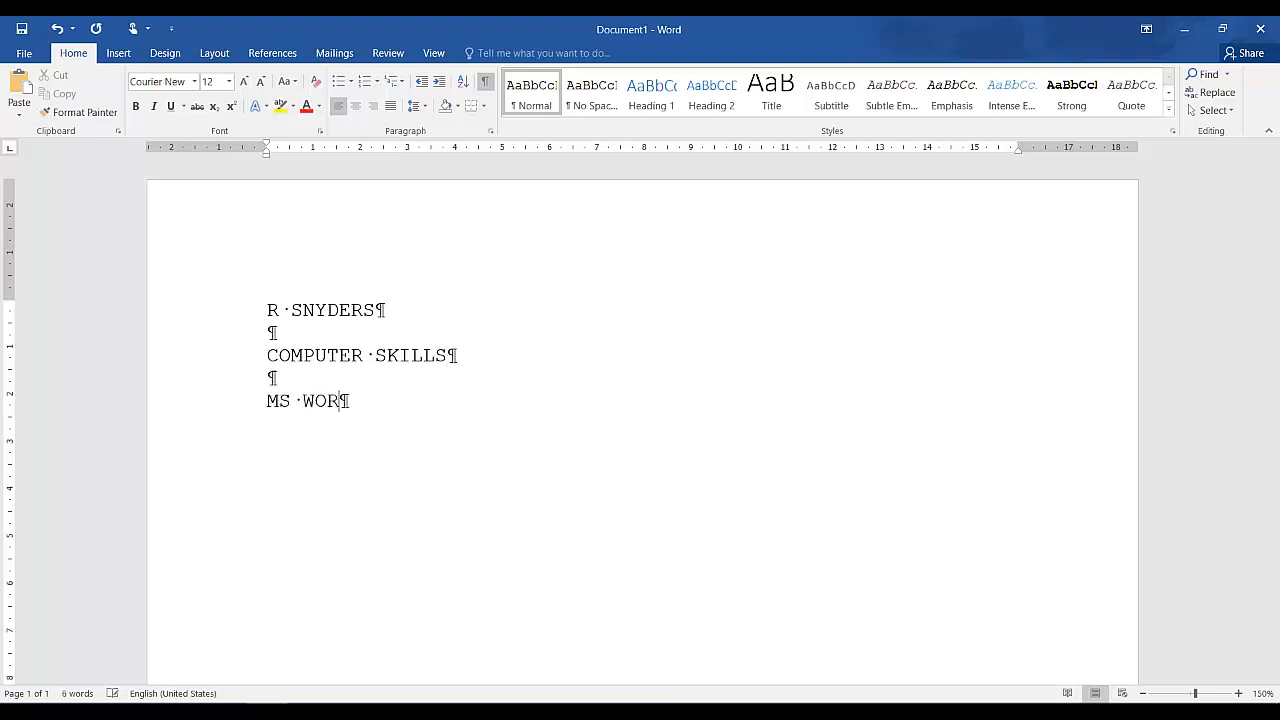
mouse_move(557, 442)
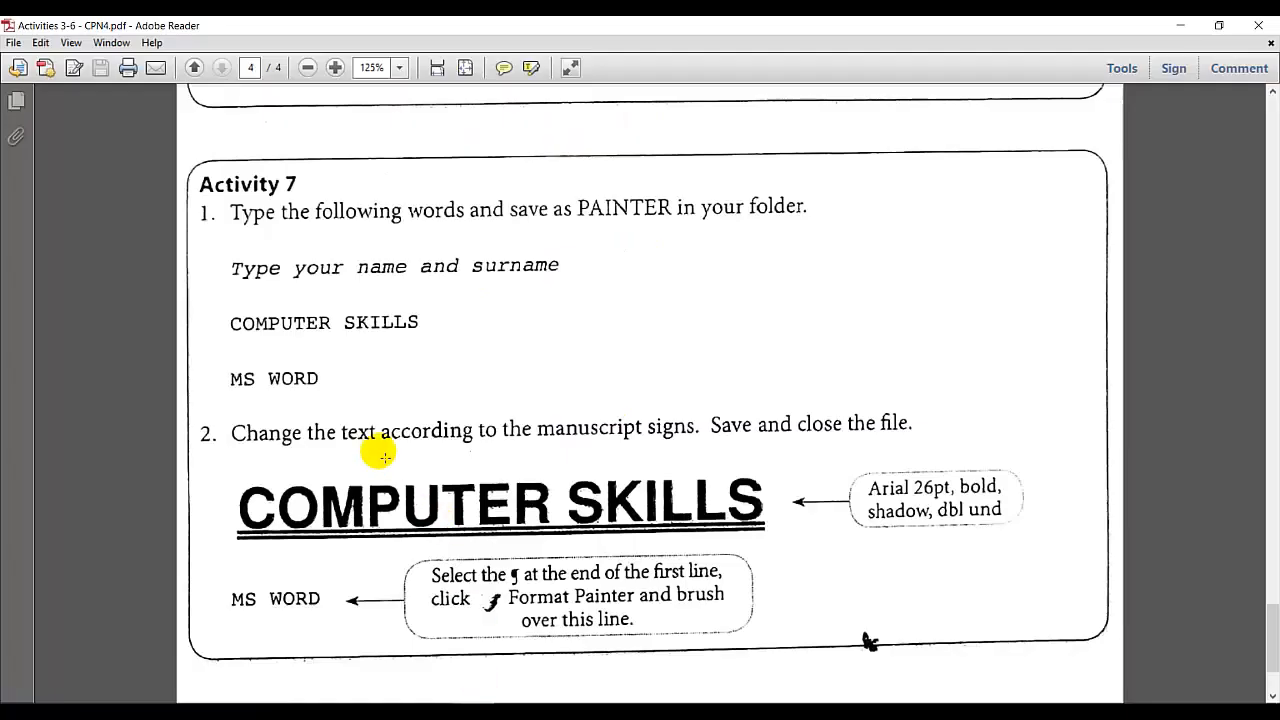
mouse_move(553, 449)
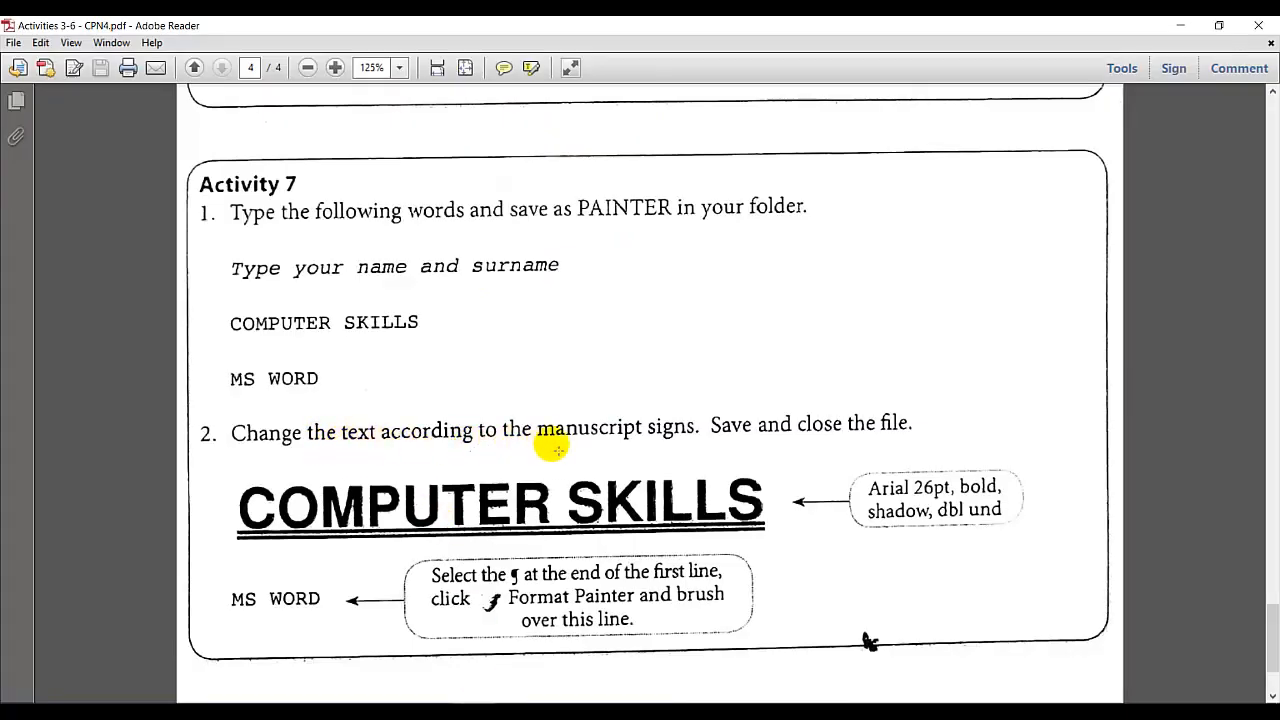
mouse_move(748, 438)
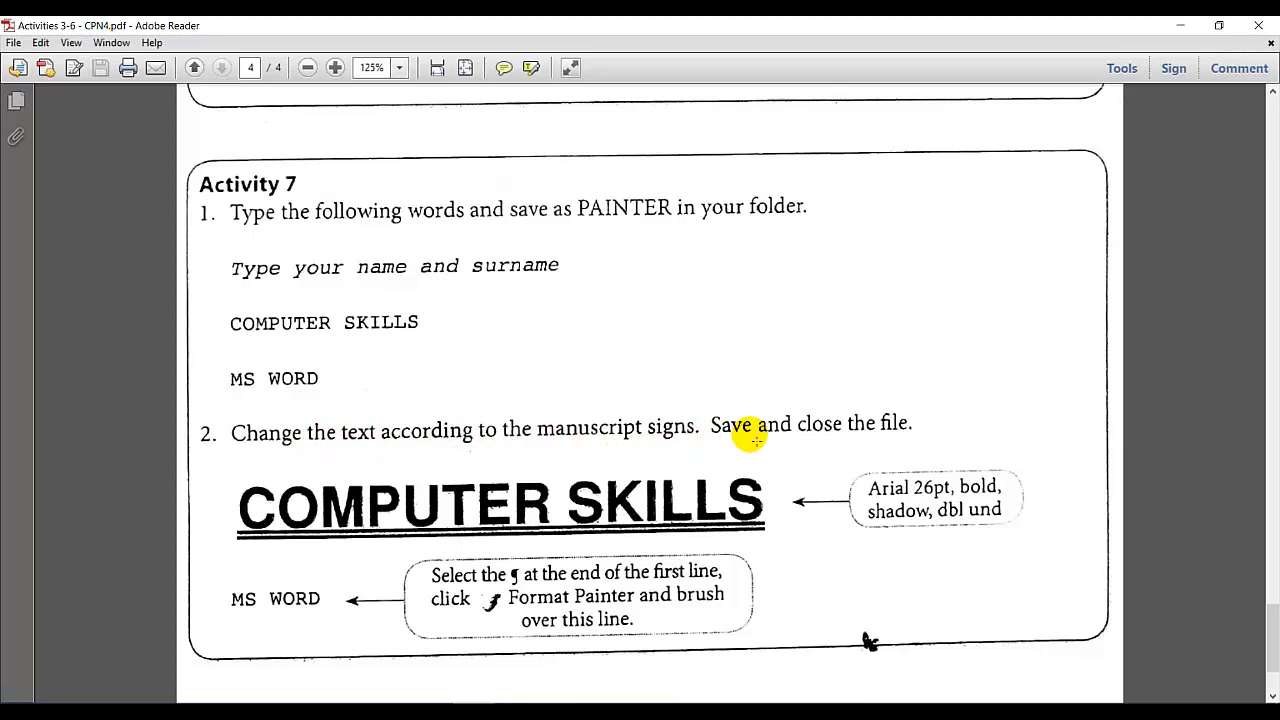
mouse_move(777, 477)
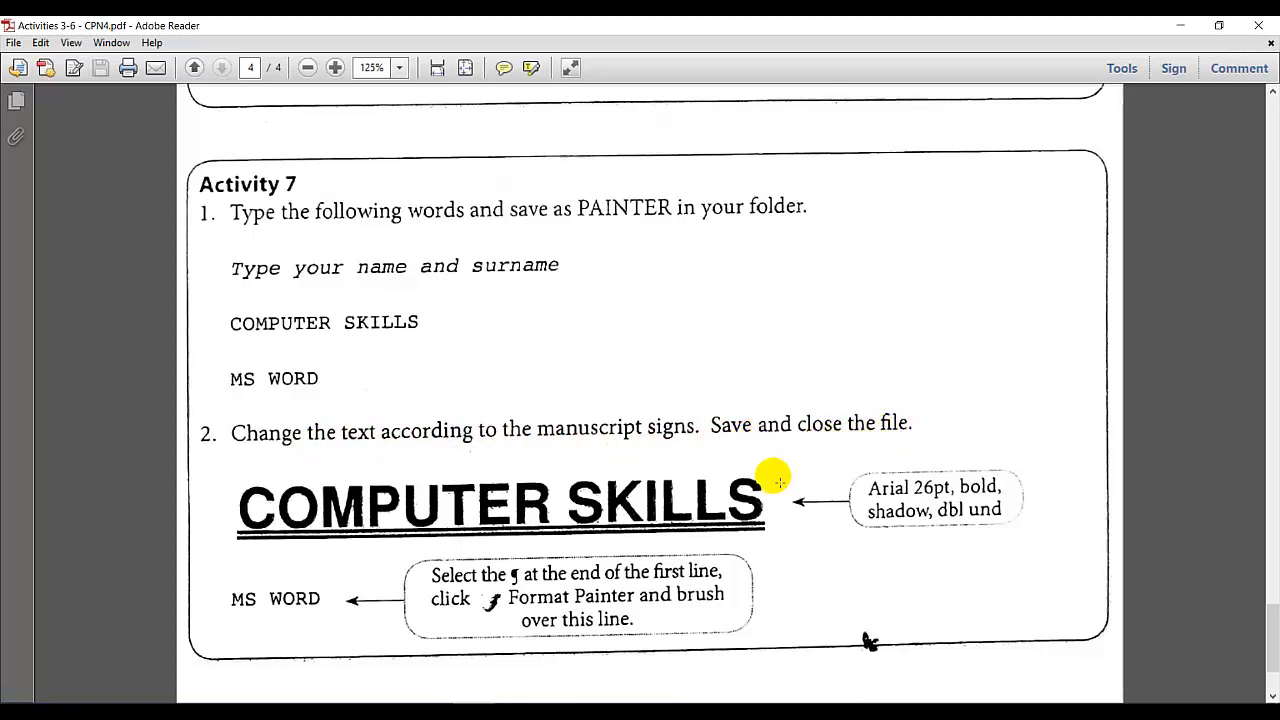
mouse_move(925, 497)
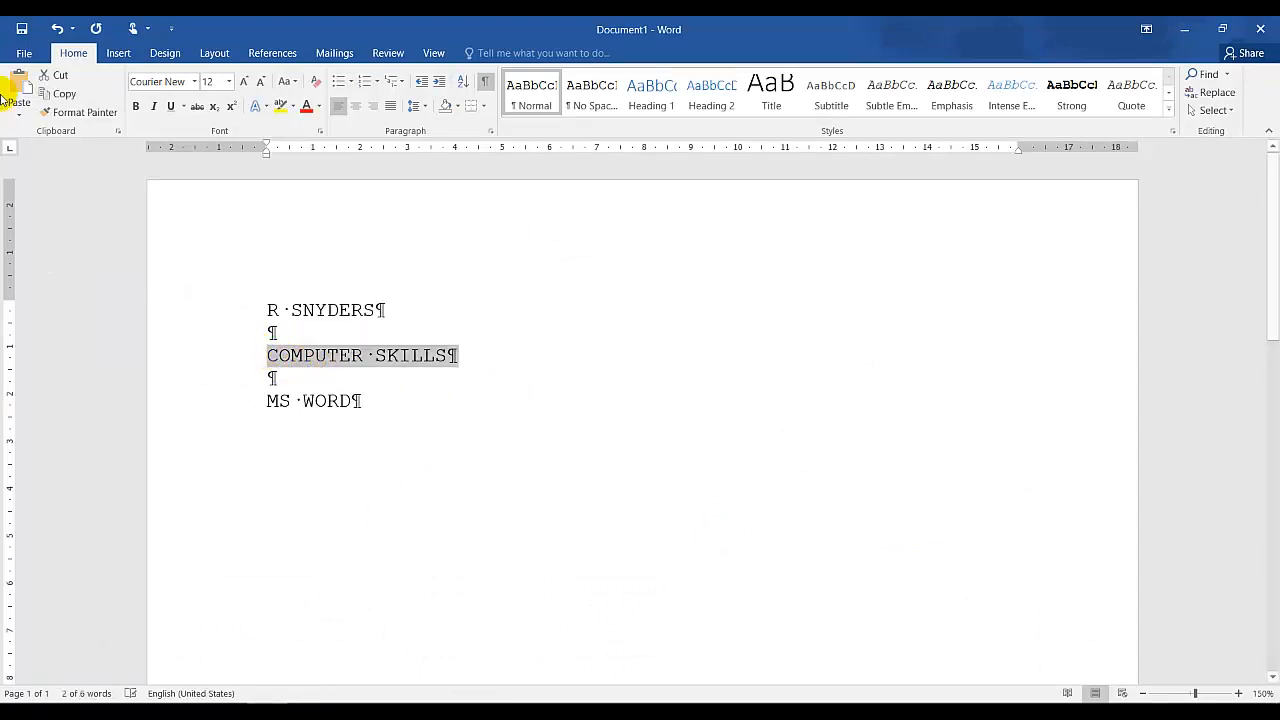
mouse_move(160, 81)
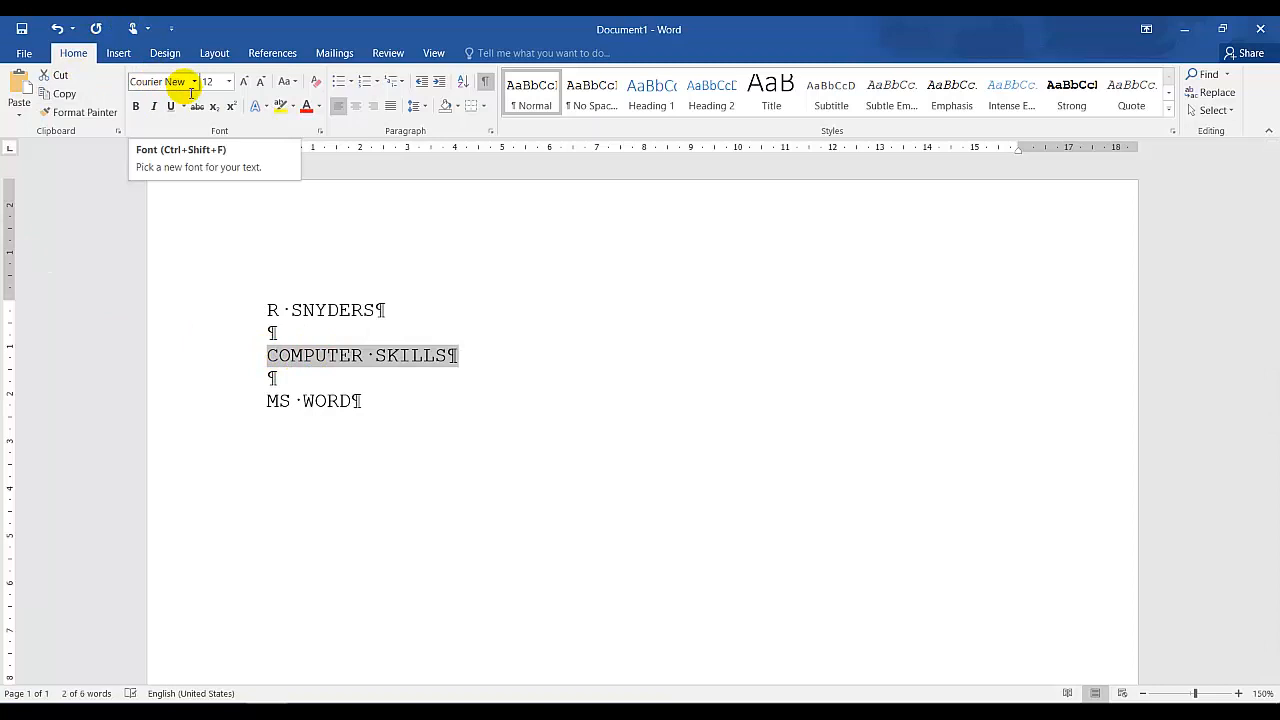
mouse_move(197, 107)
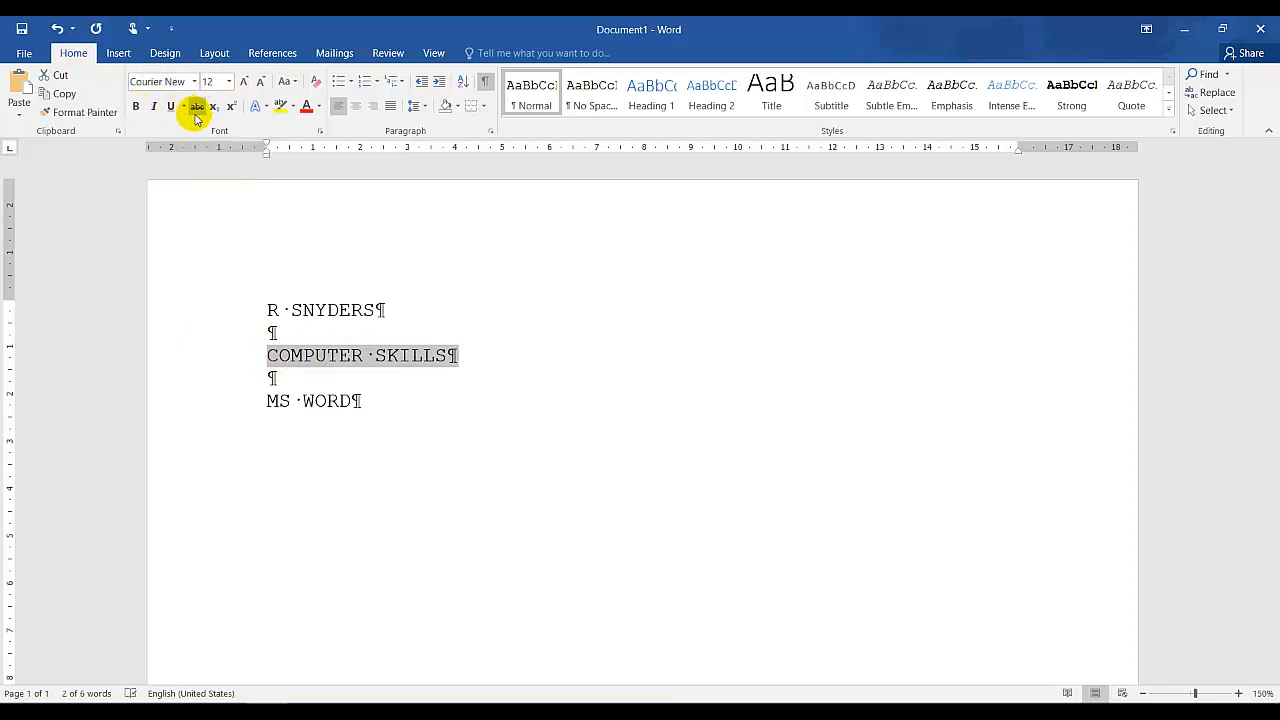
mouse_move(197, 107)
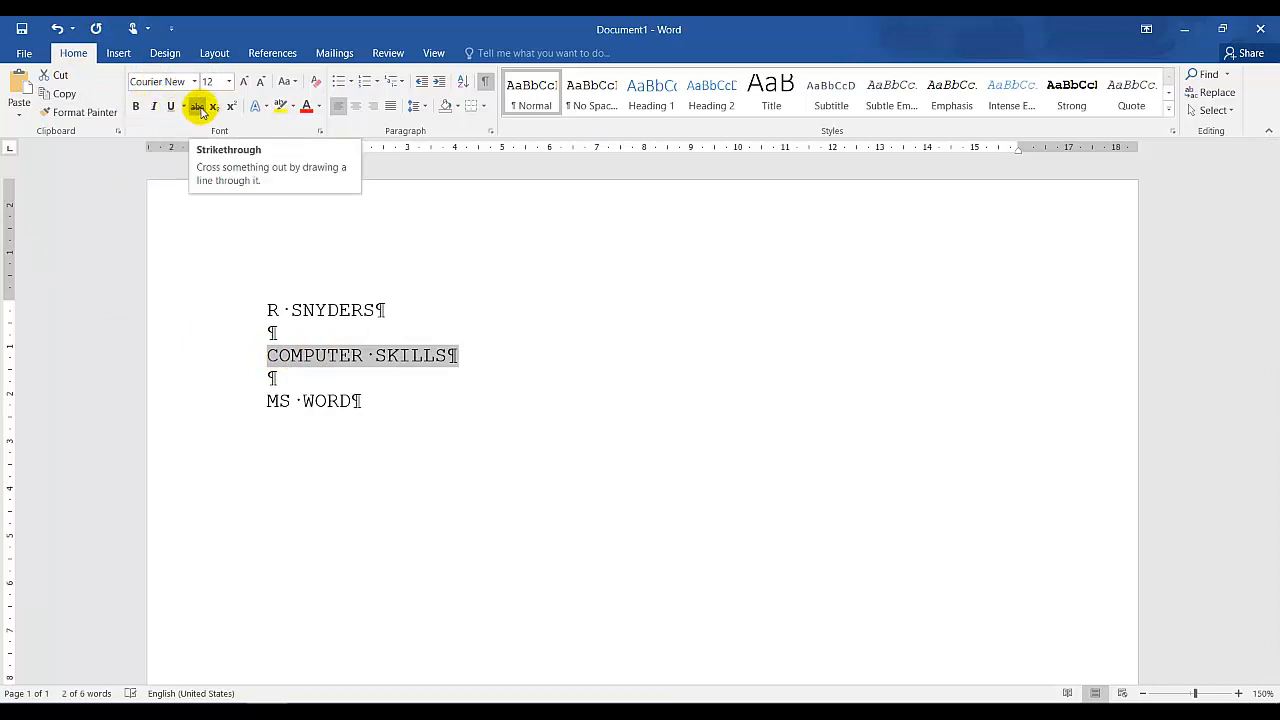
mouse_move(212, 107)
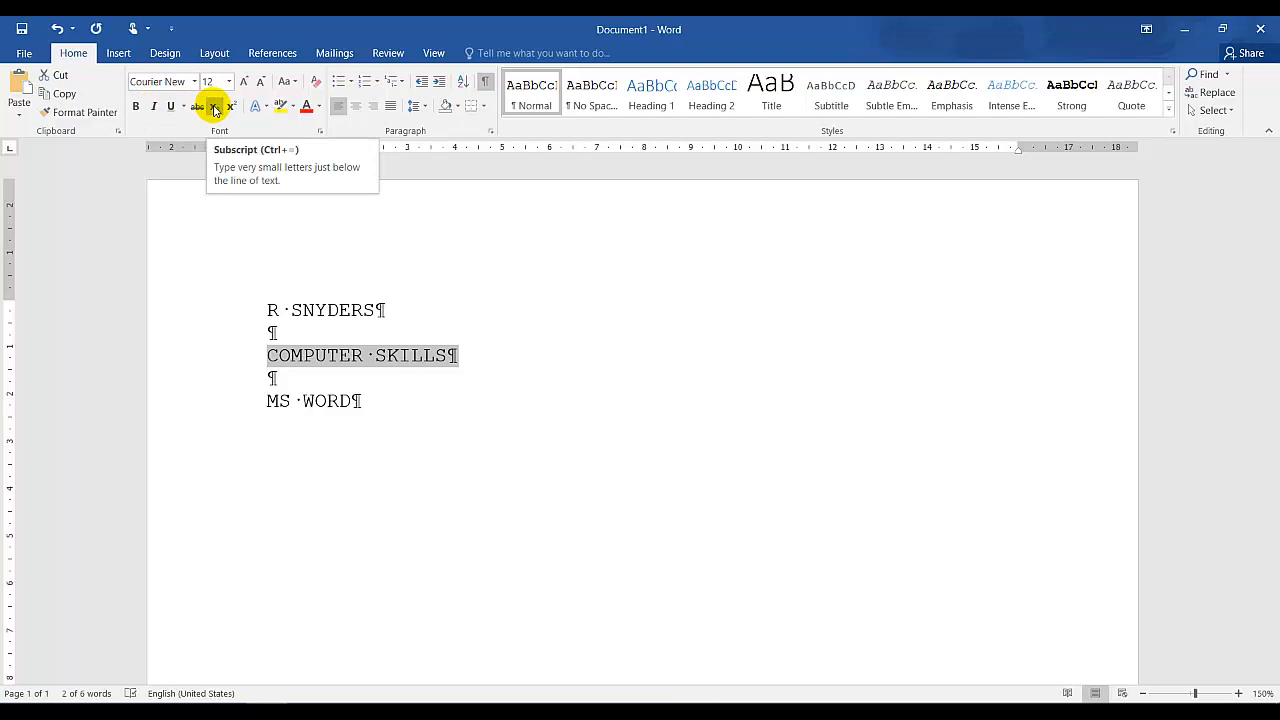
mouse_move(230, 107)
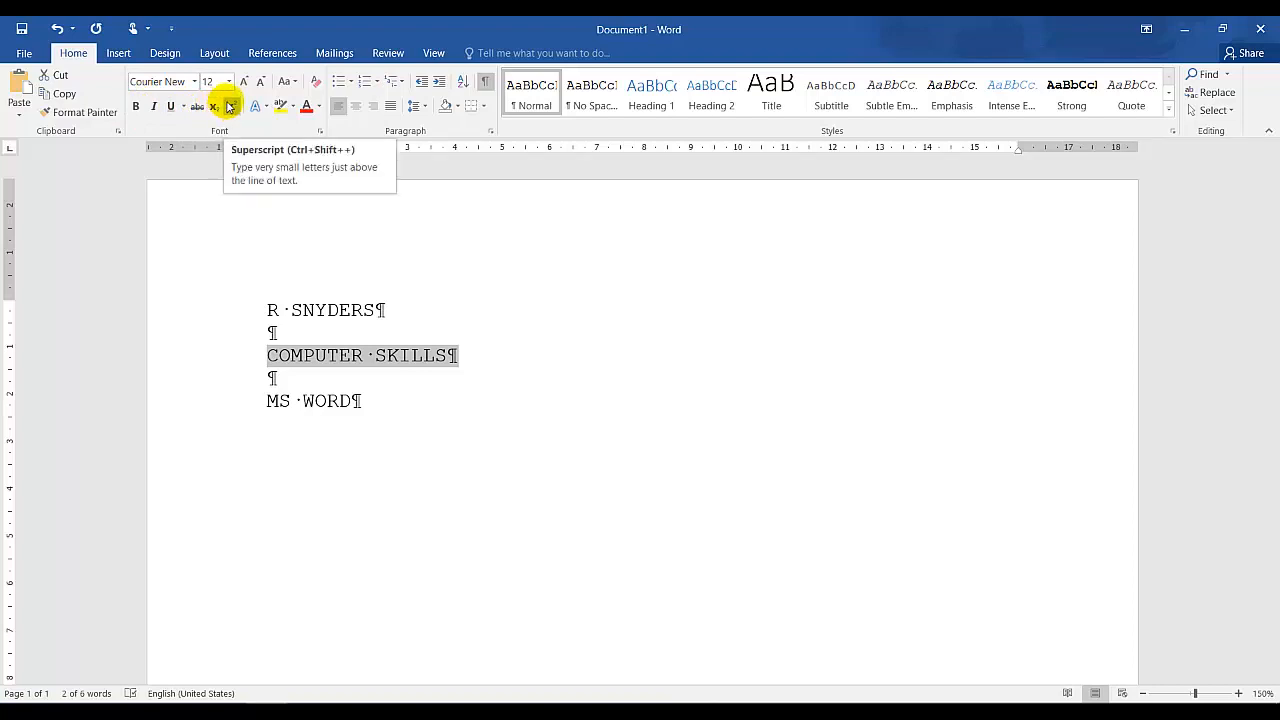
mouse_move(256, 107)
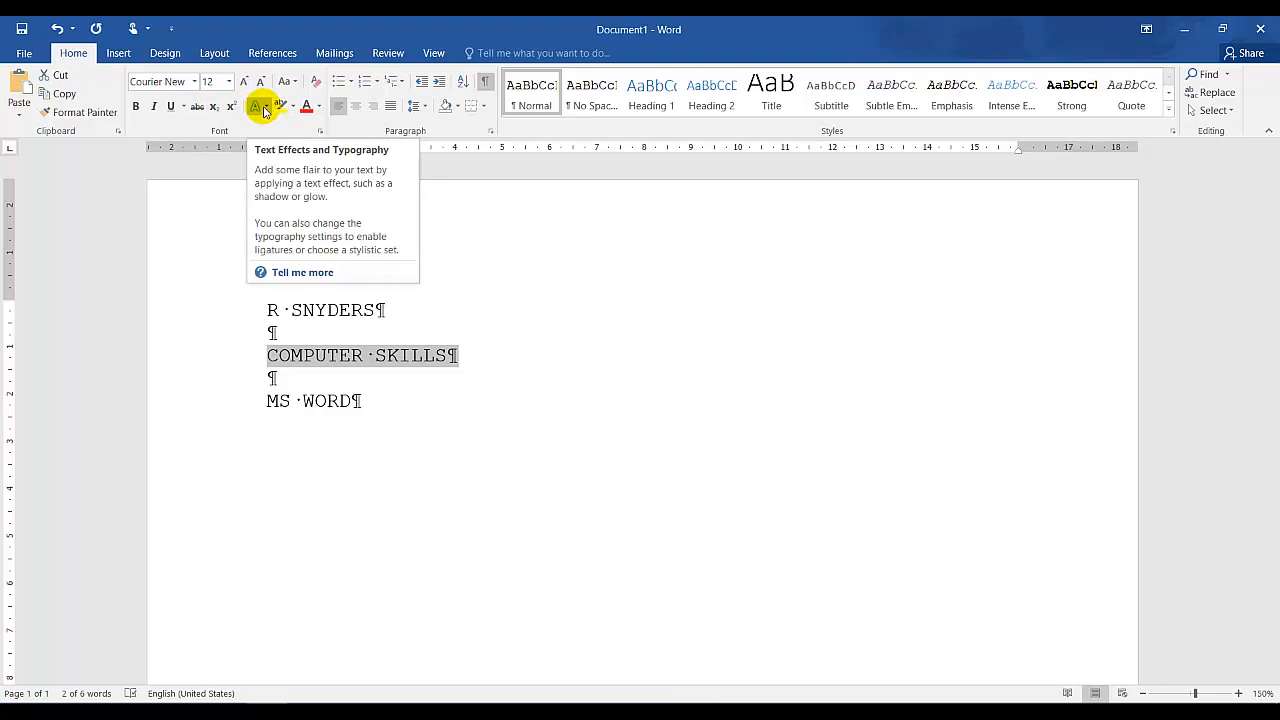
- Format the COMPUTER SKILLS heading in Arial and apply underline
click(195, 81)
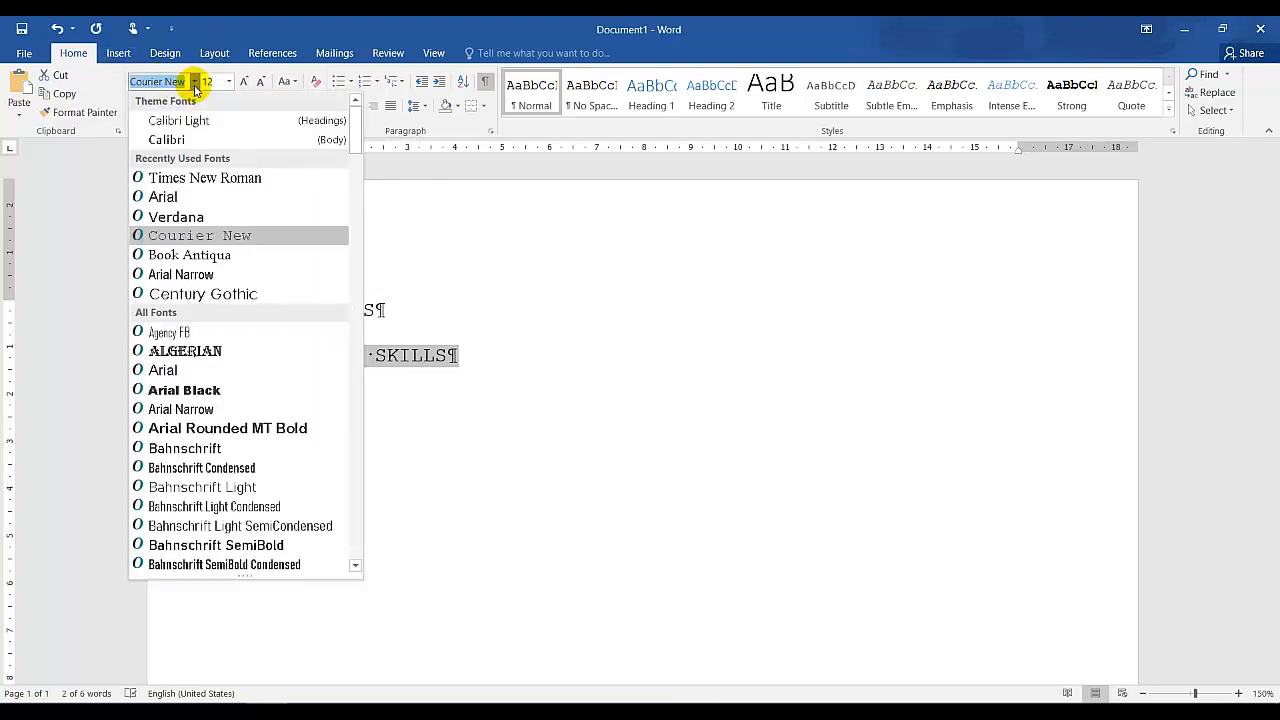
click(163, 196)
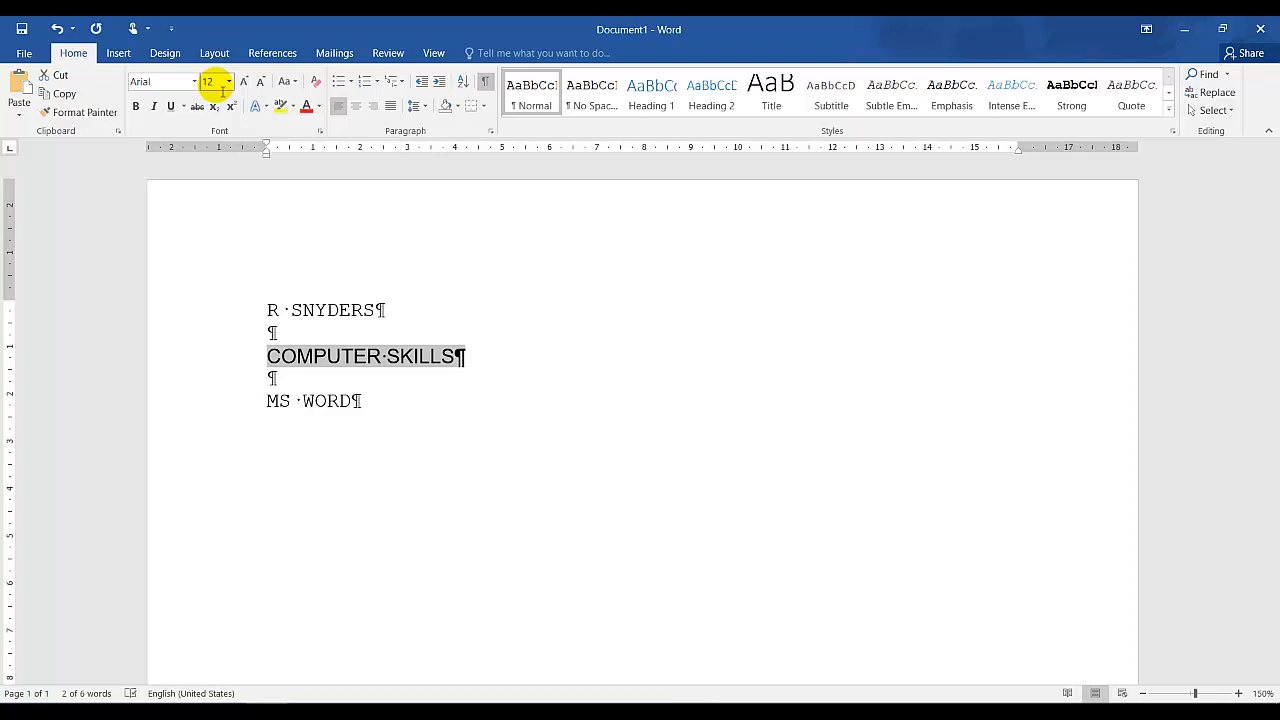
mouse_move(207, 81)
text(26)
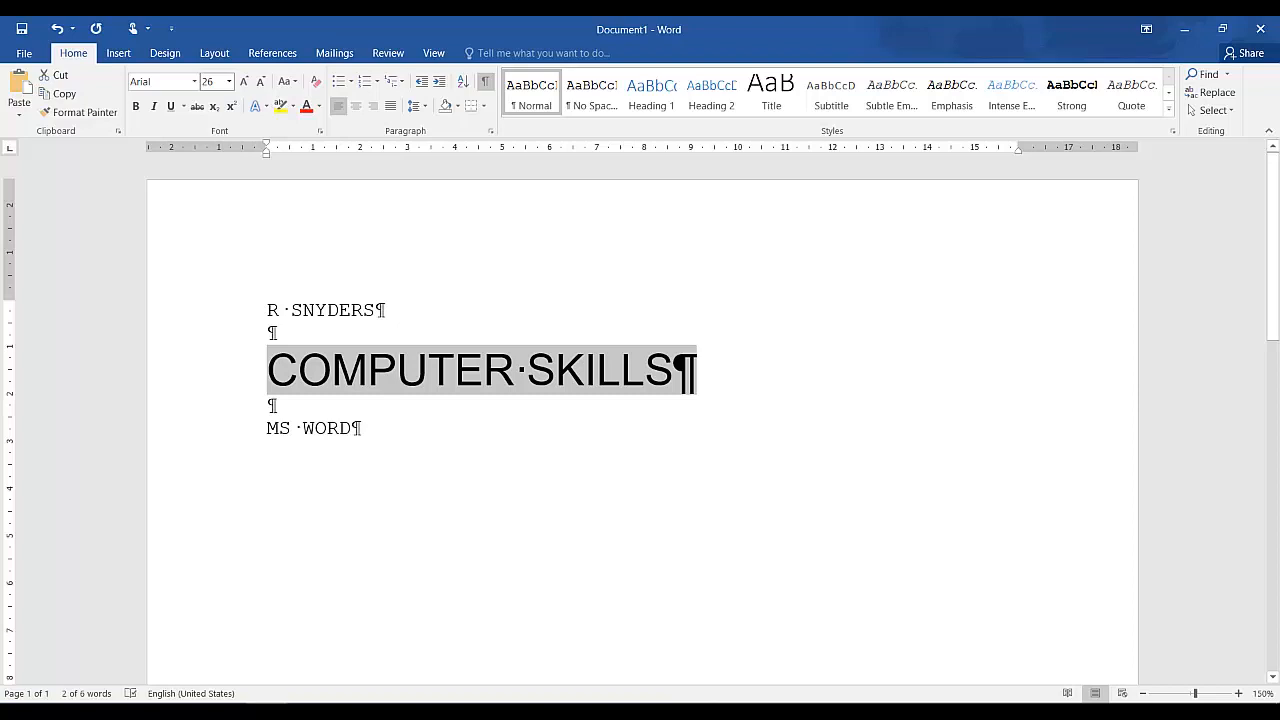
mouse_move(171, 107)
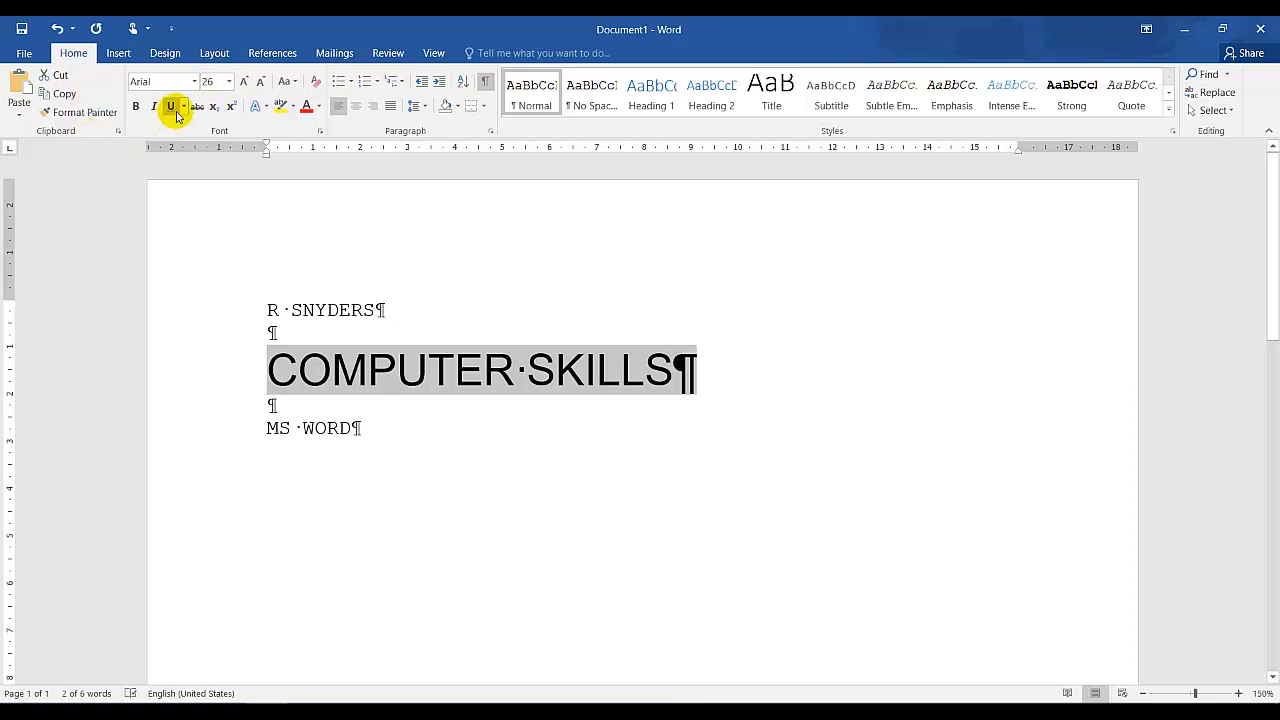
click(184, 107)
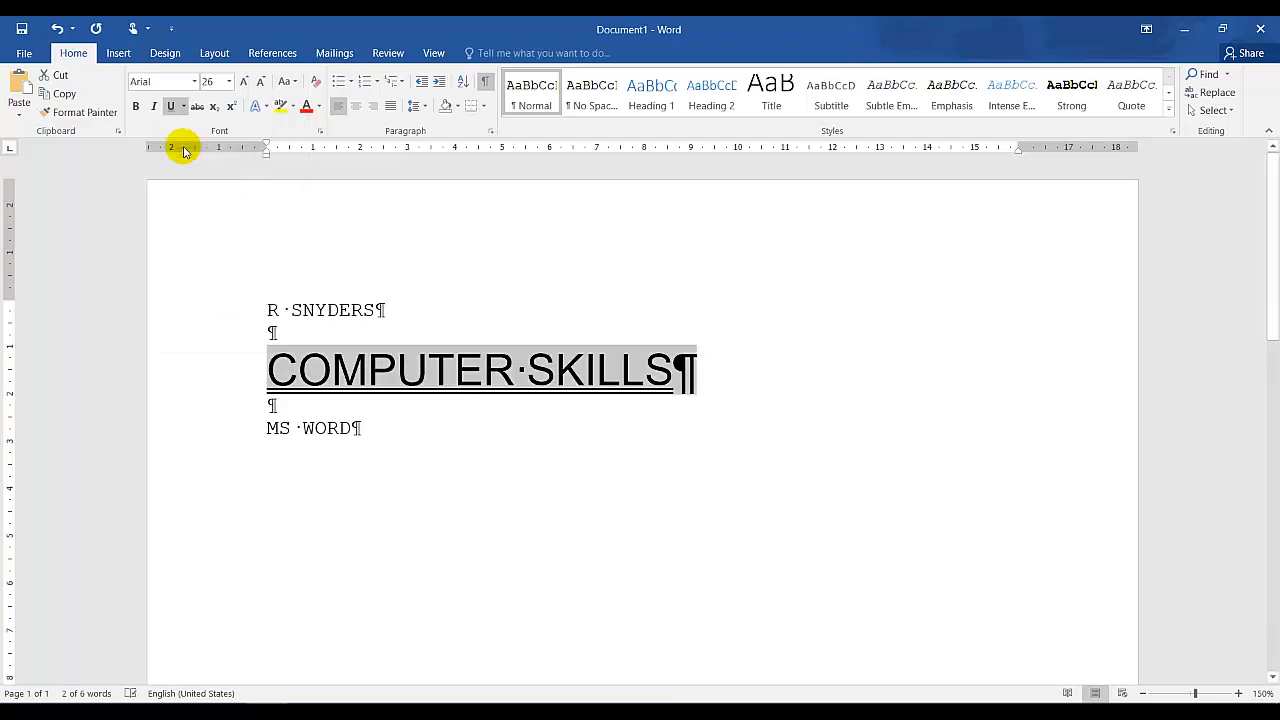
mouse_move(137, 147)
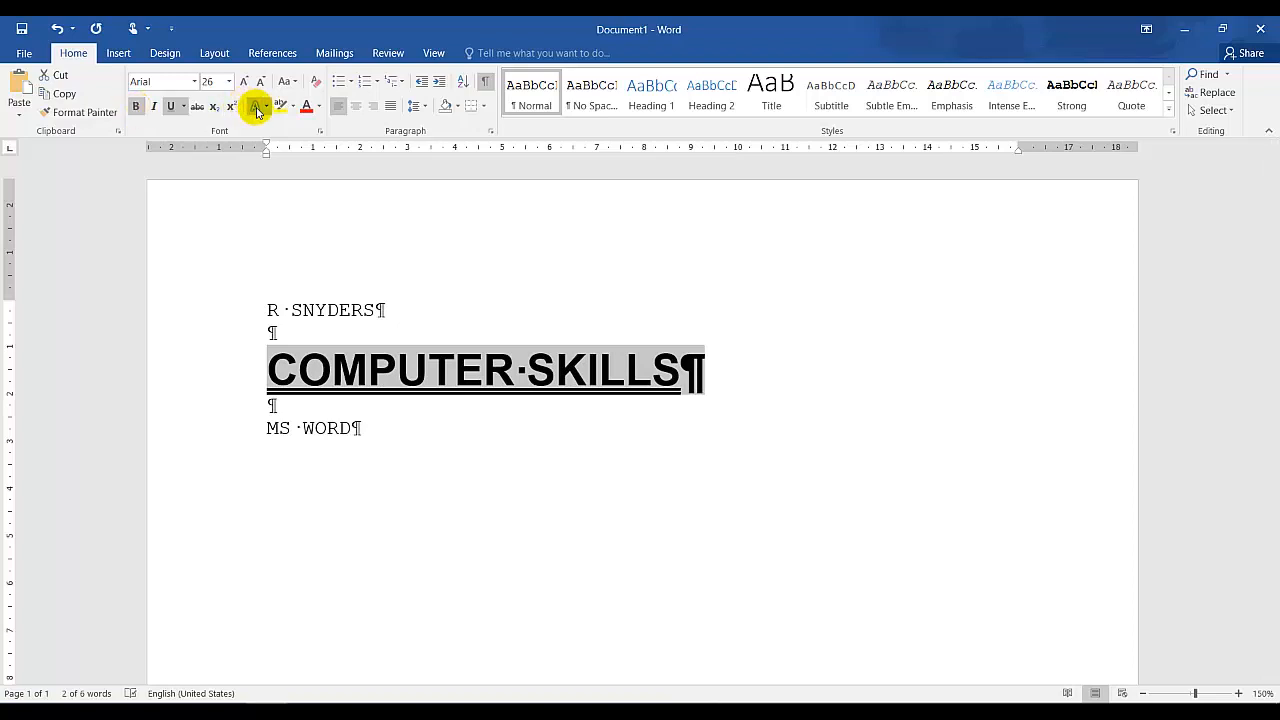
mouse_move(258, 107)
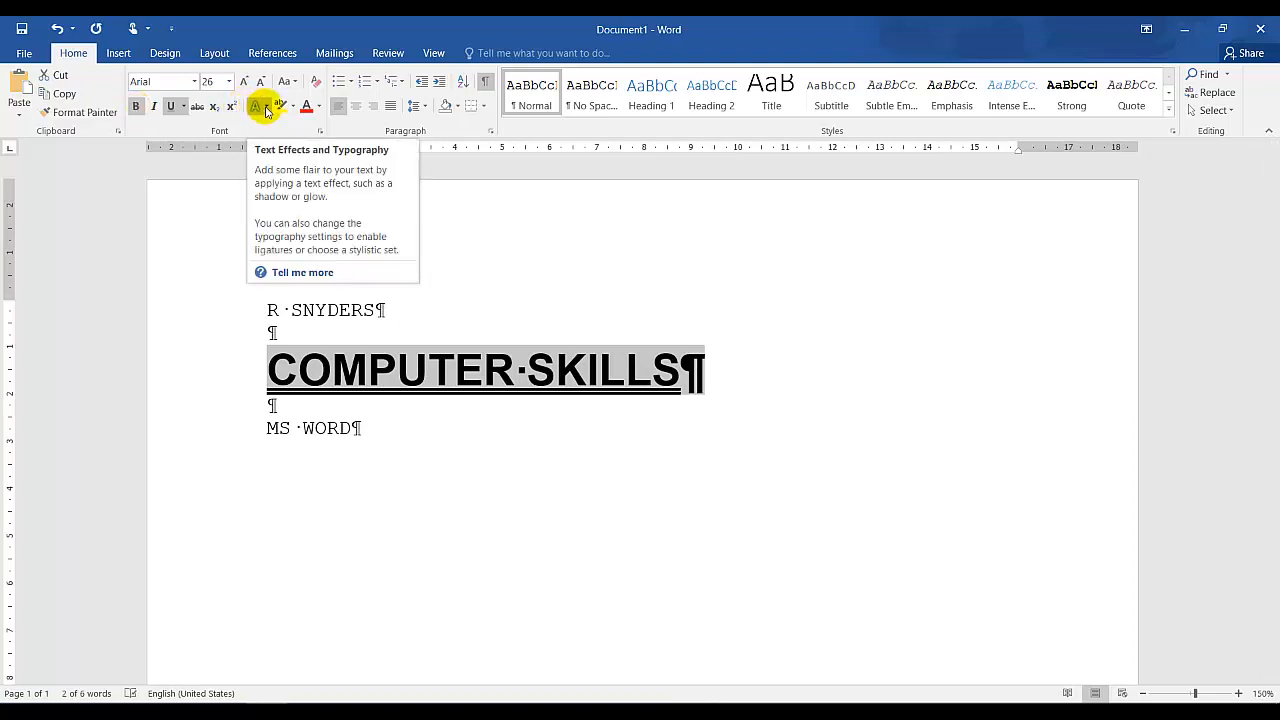
- Give COMPUTER SKILLS the first Outer shadow from Text Effects
click(257, 107)
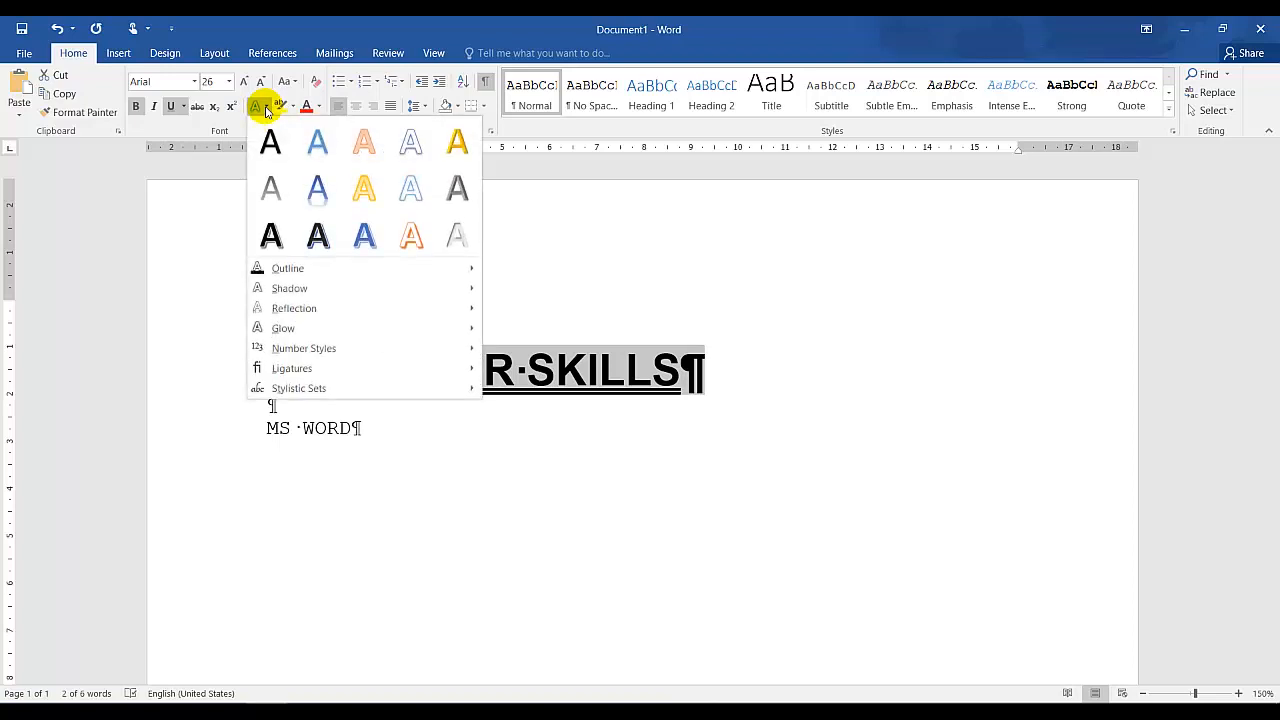
mouse_move(288, 268)
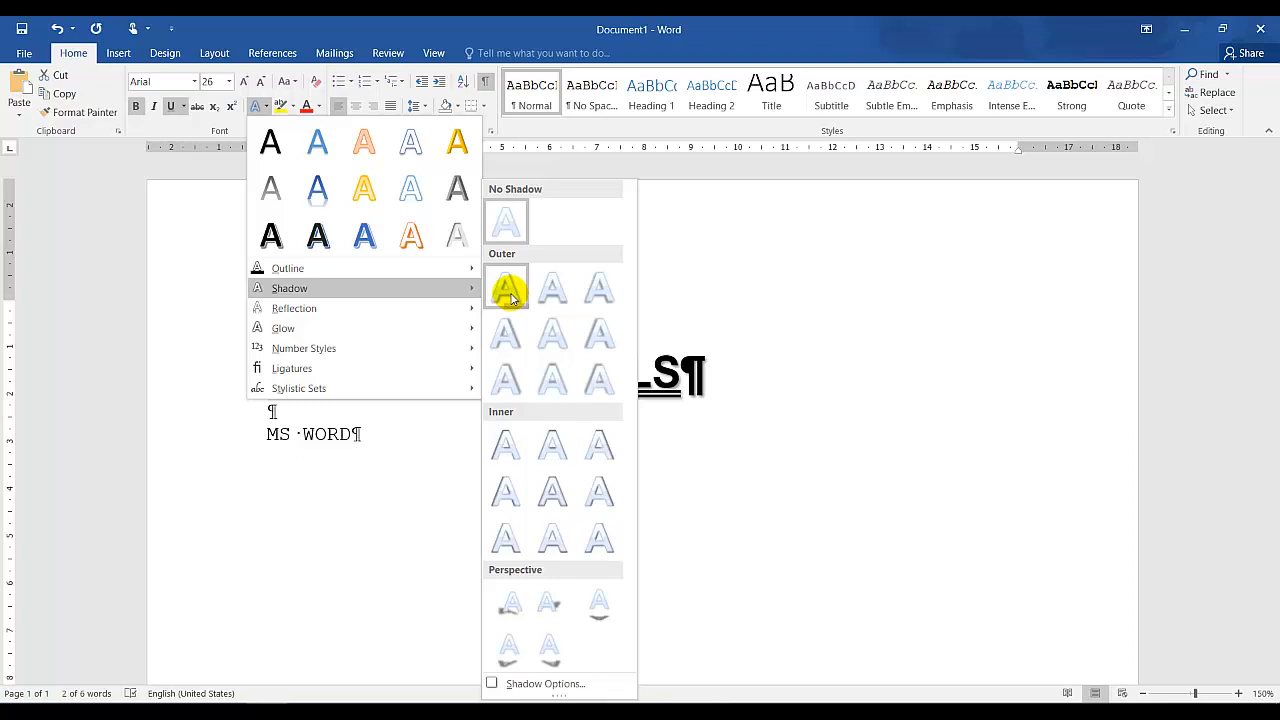
click(505, 287)
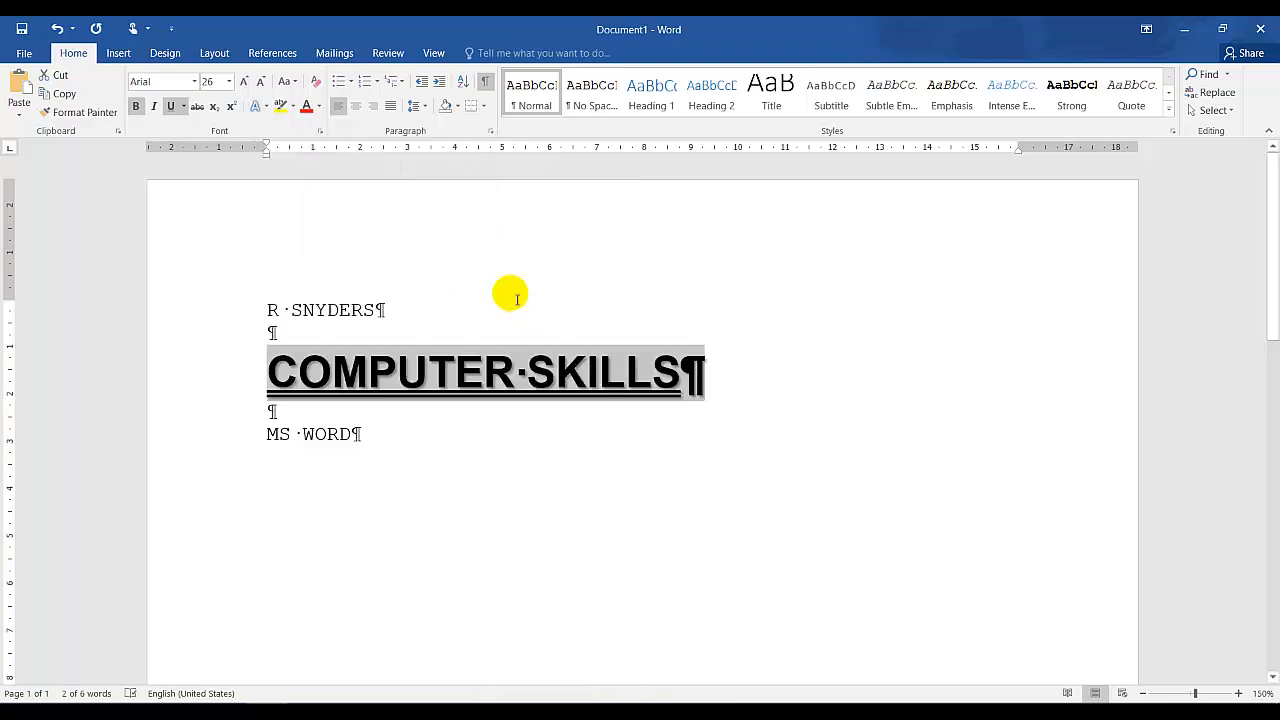
mouse_move(700, 415)
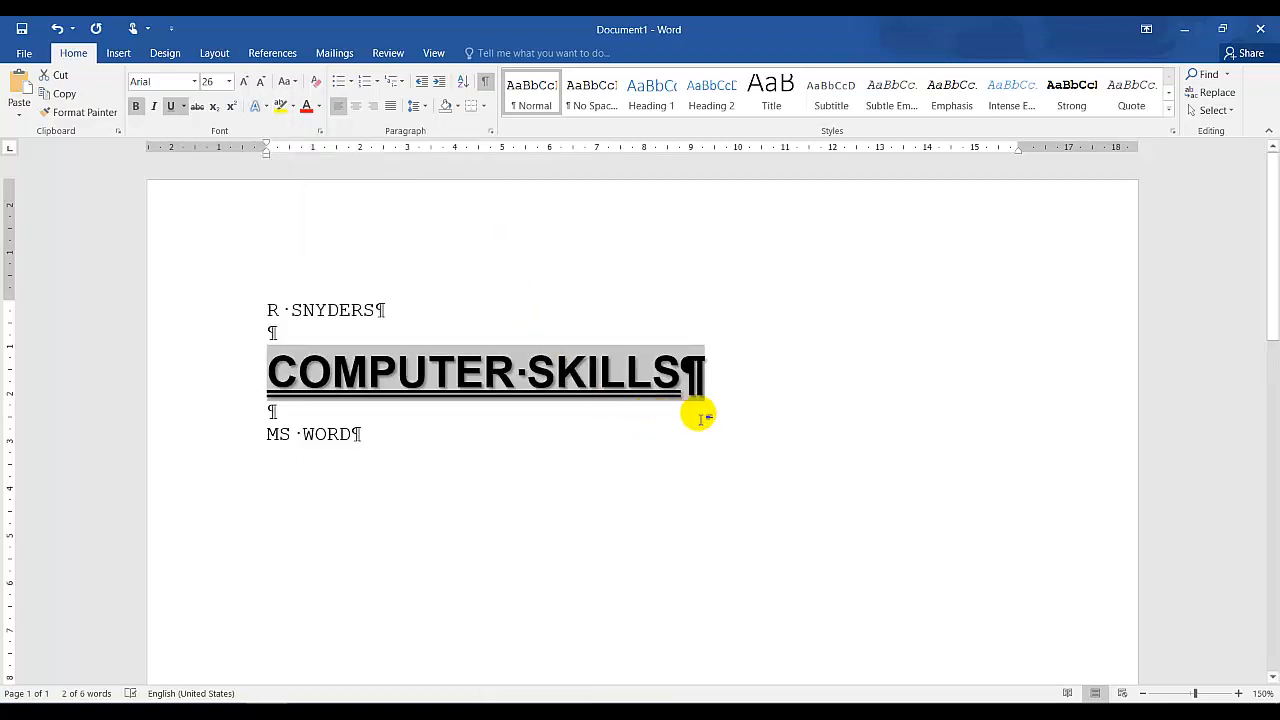
mouse_move(570, 405)
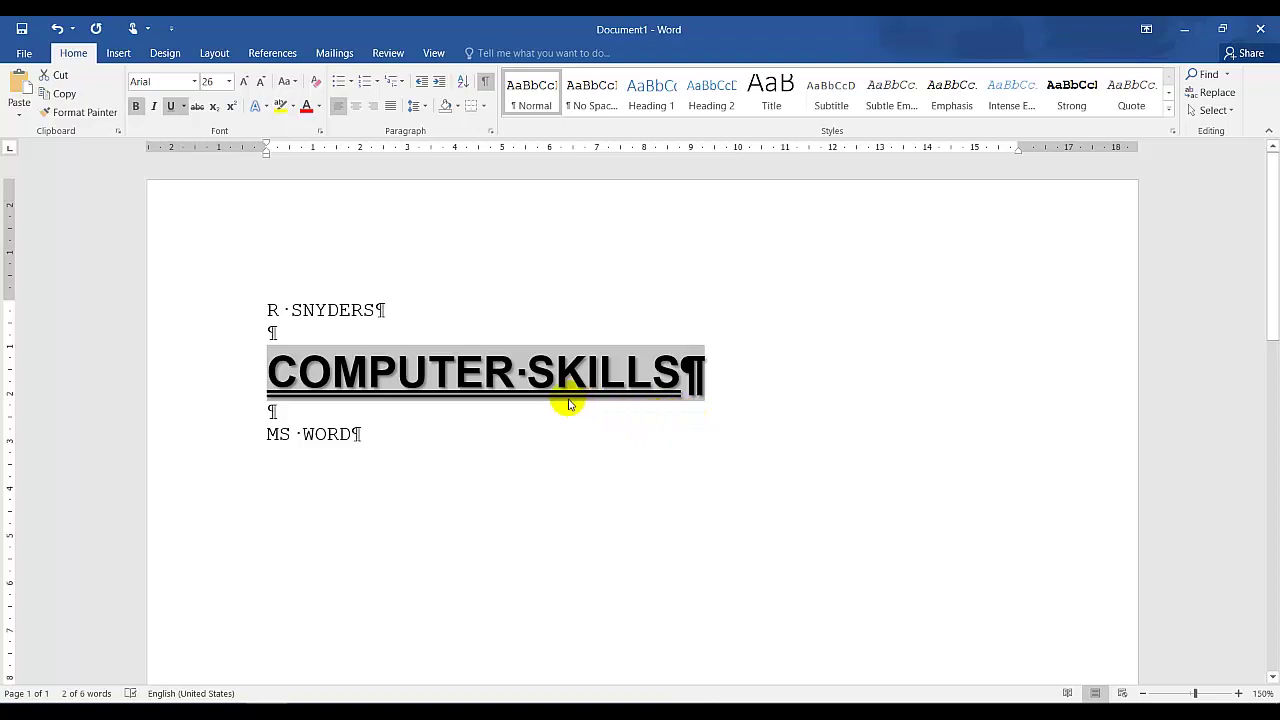
mouse_move(507, 430)
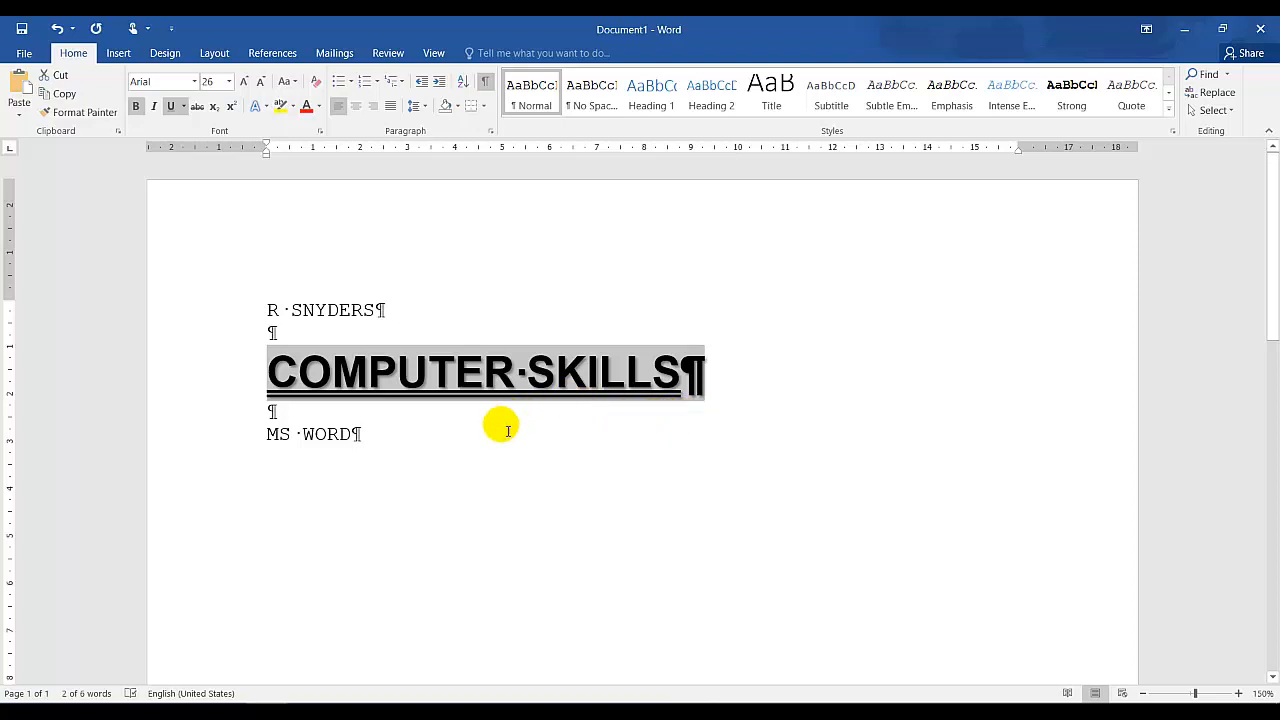
mouse_move(558, 422)
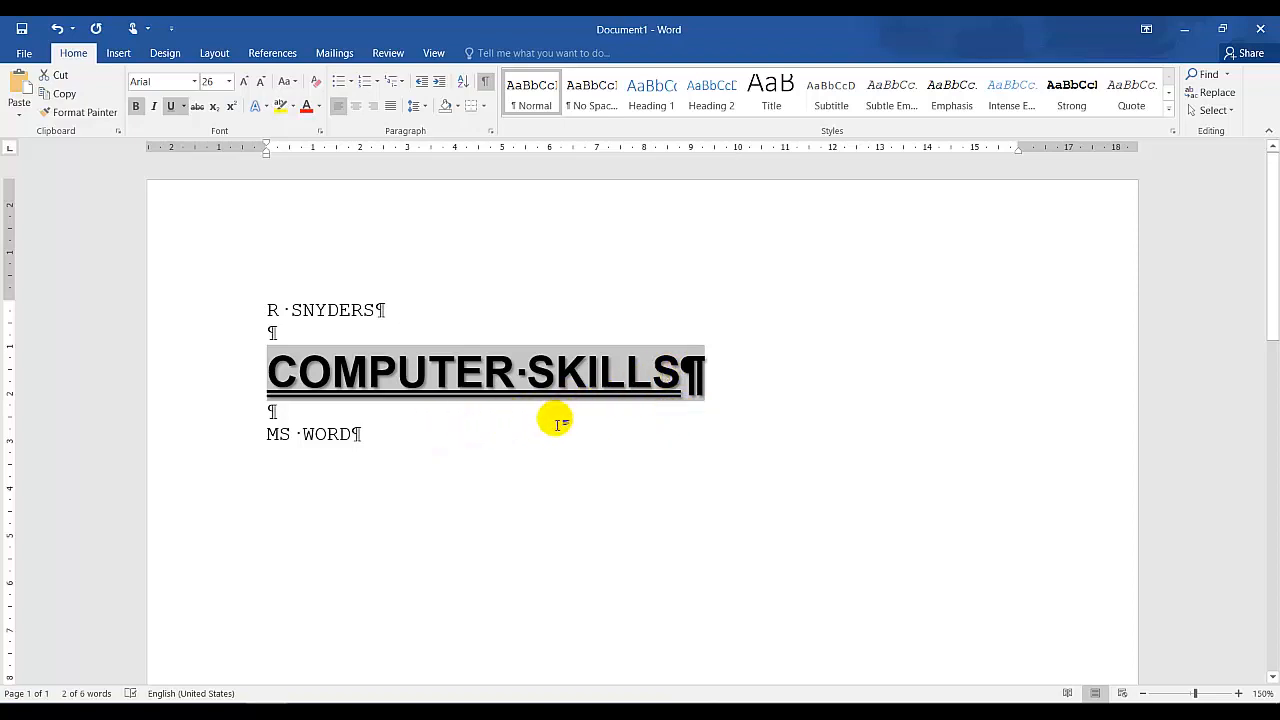
- Switch to Adobe Reader to view the Activity 7 Format Painter instructions
click(374, 434)
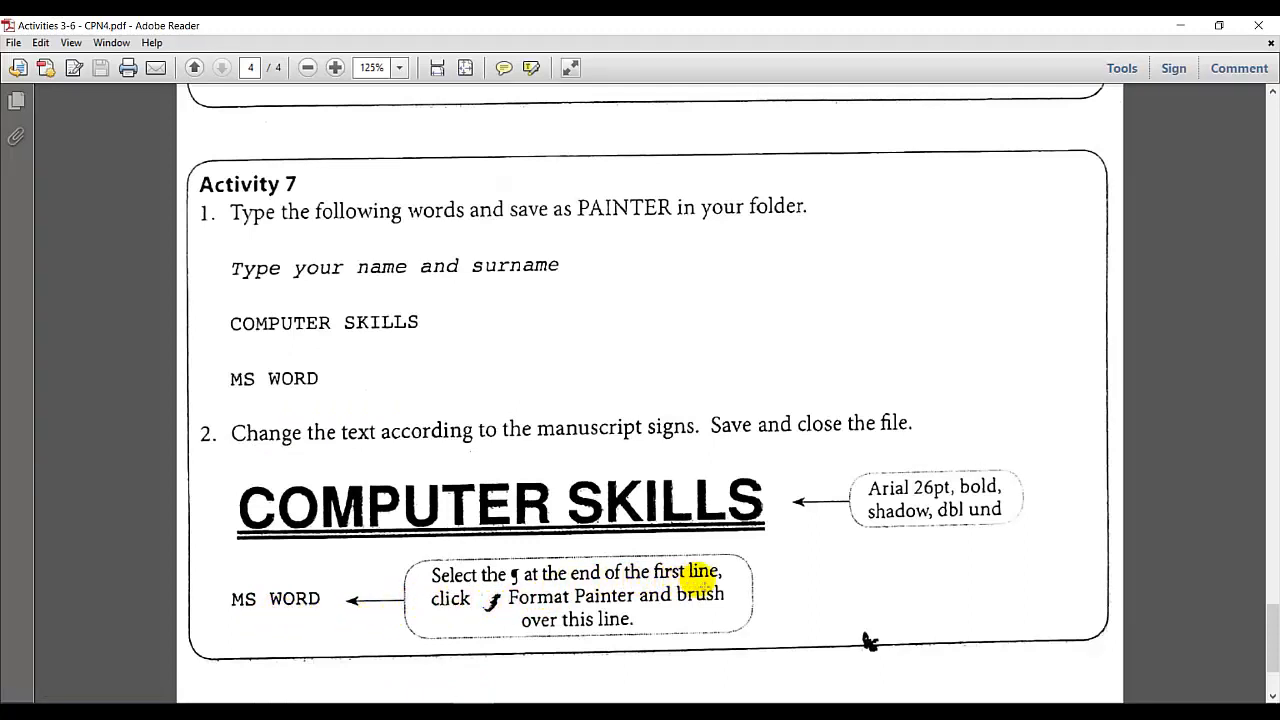
mouse_move(505, 560)
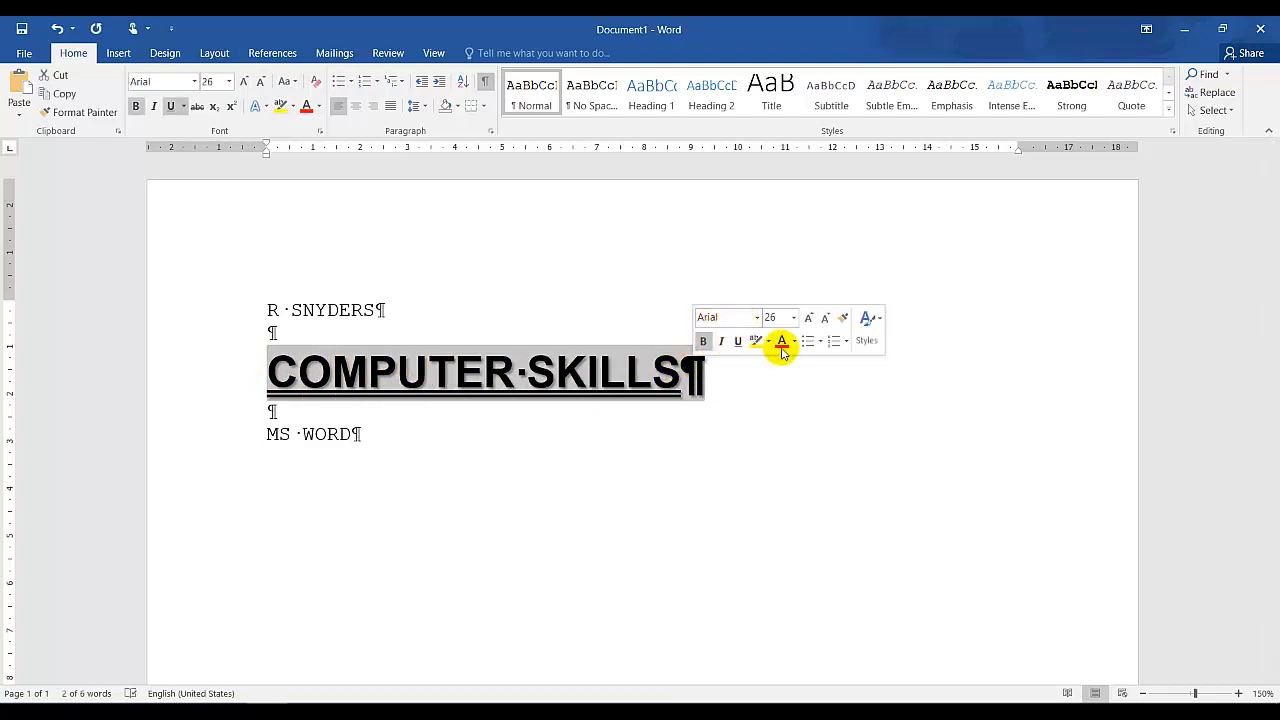
mouse_move(753, 313)
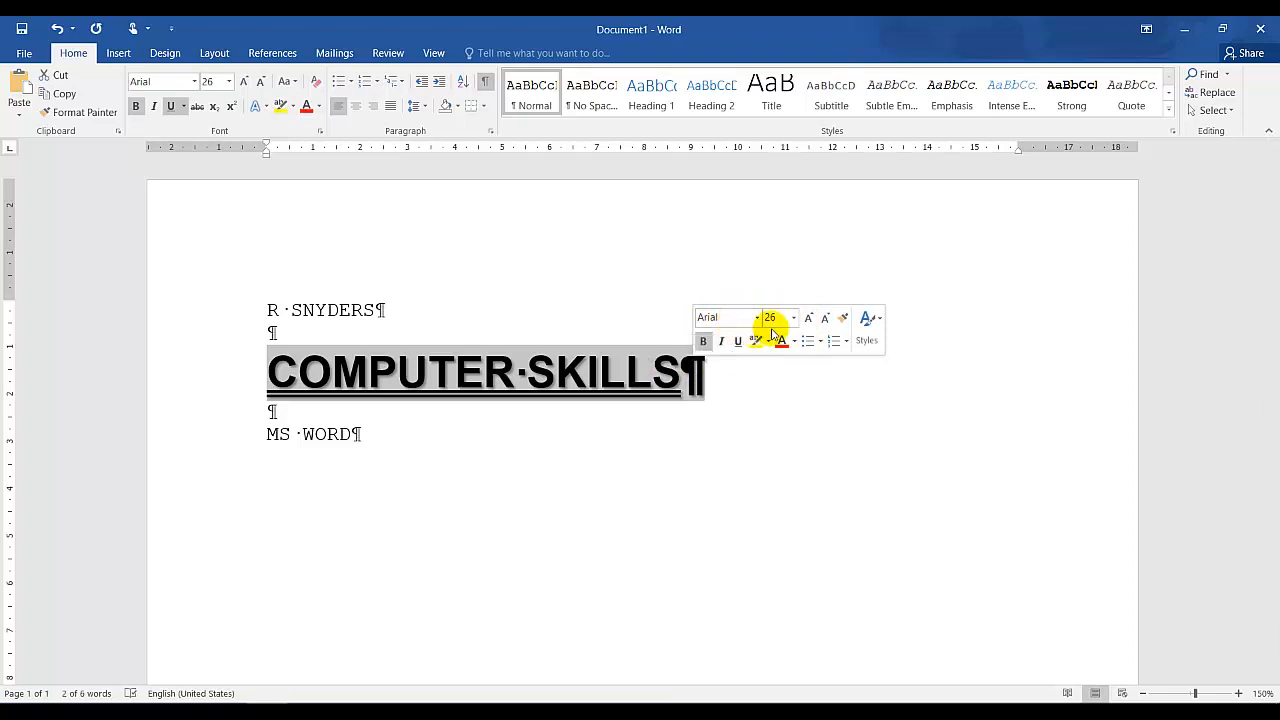
mouse_move(843, 318)
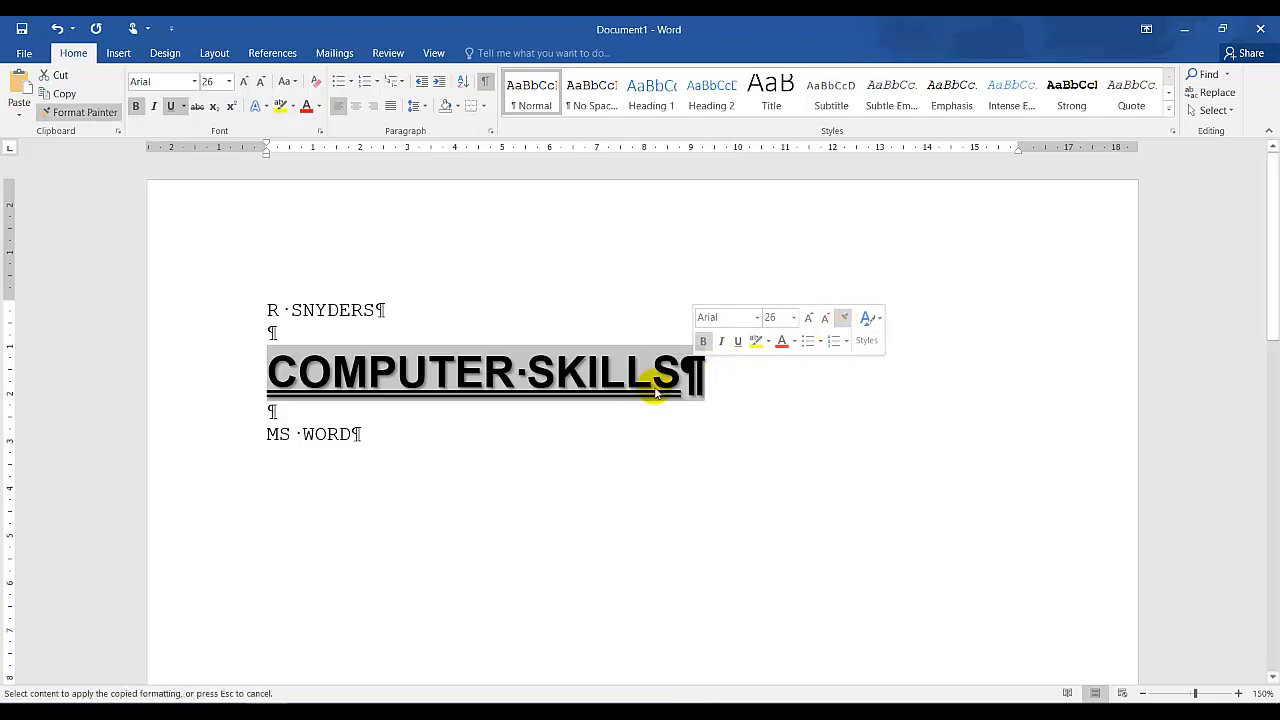
mouse_move(430, 435)
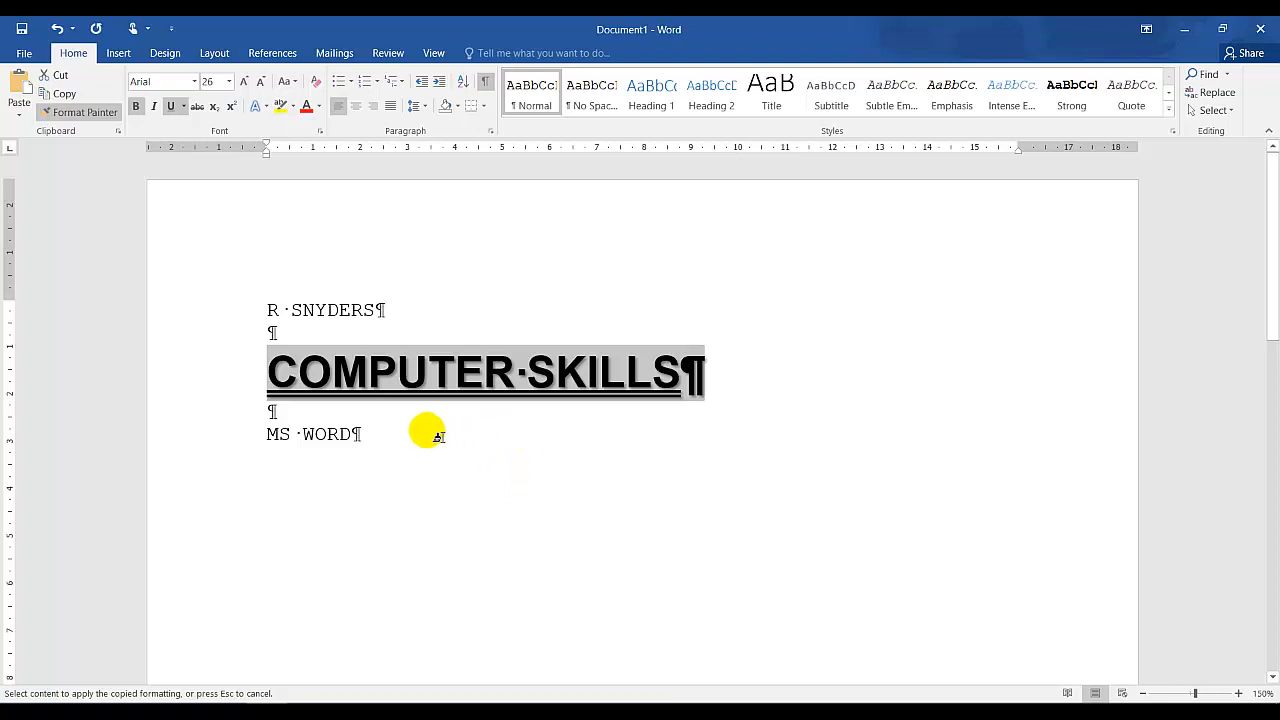
mouse_move(277, 434)
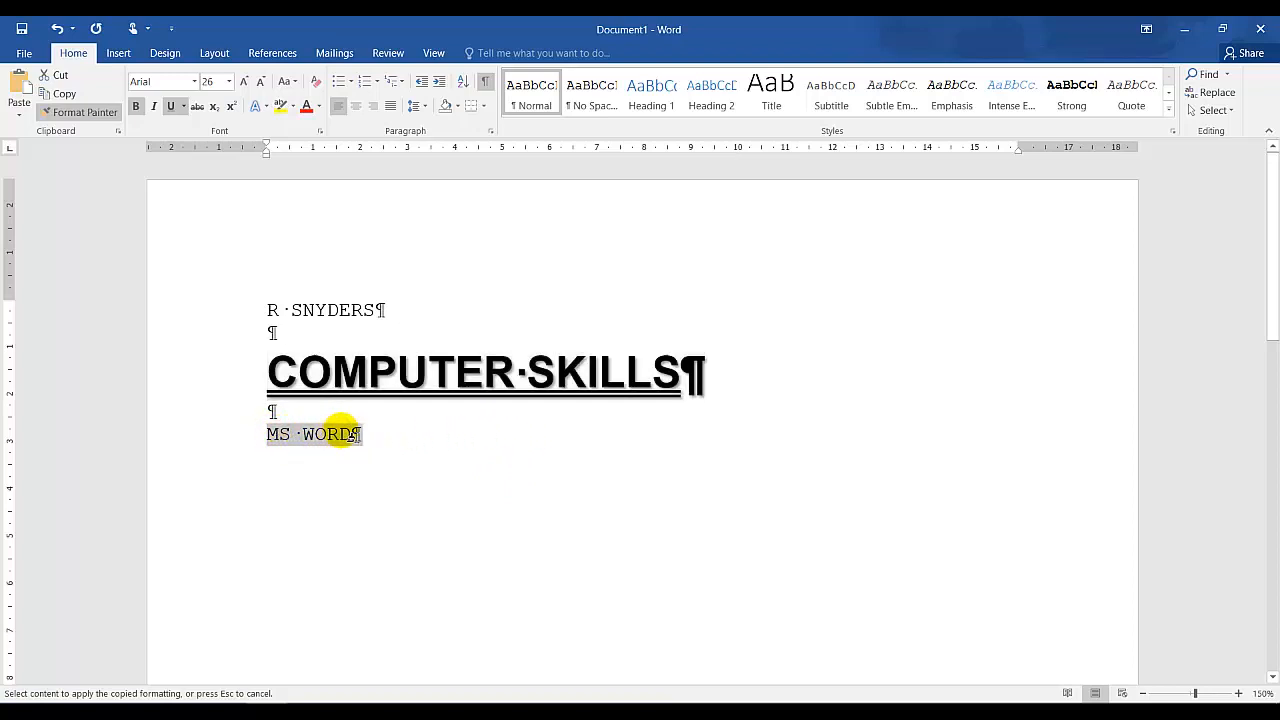
- Brush the copied COMPUTER SKILLS formatting onto the MS WORD line
click(330, 433)
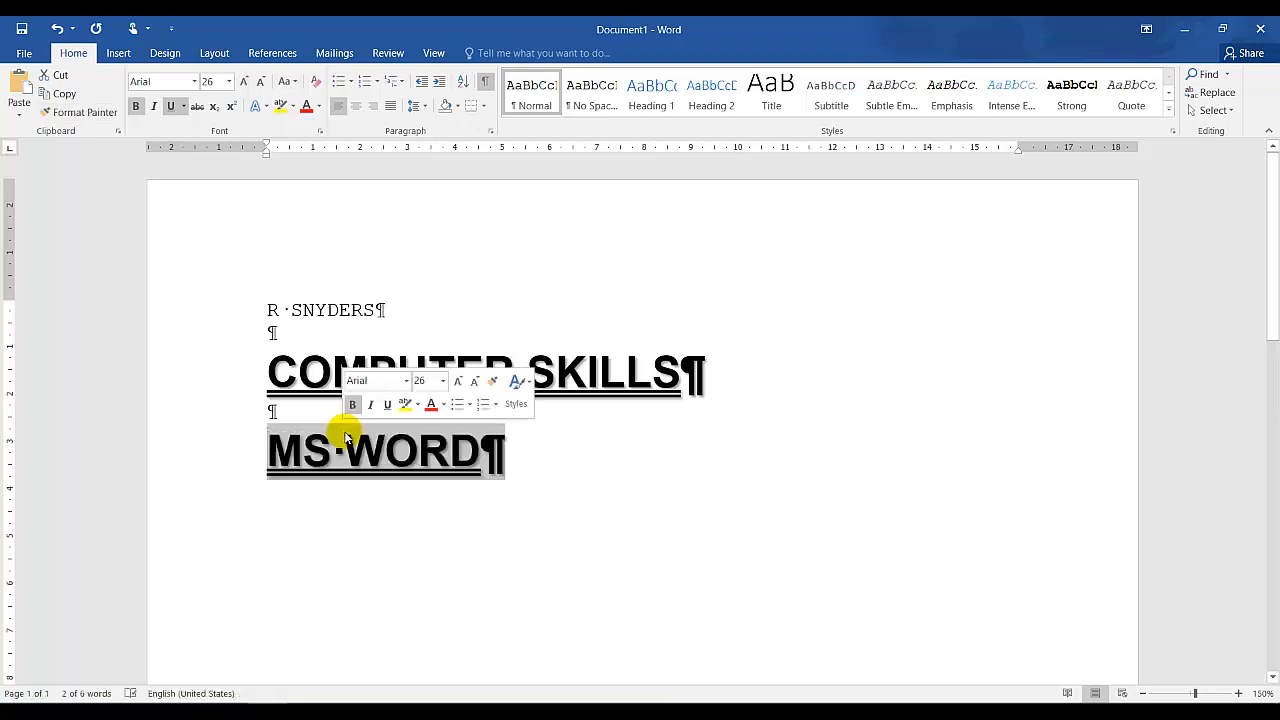
mouse_move(438, 376)
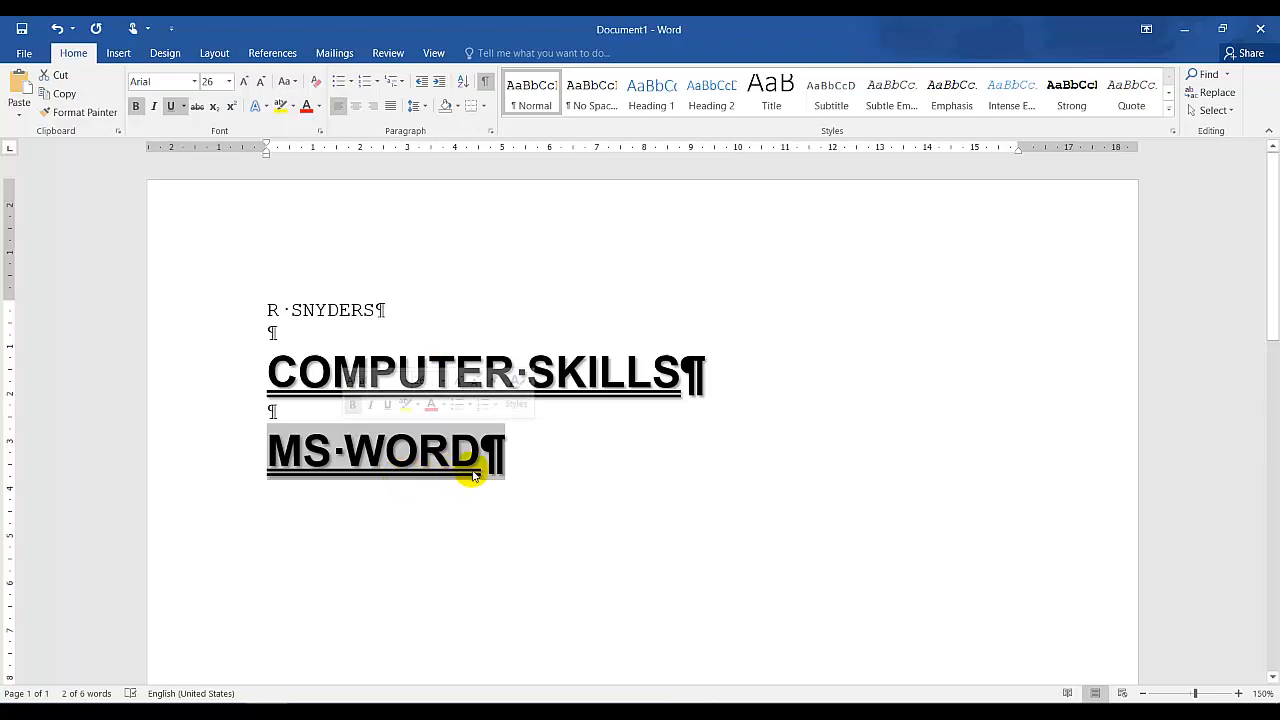
mouse_move(73, 53)
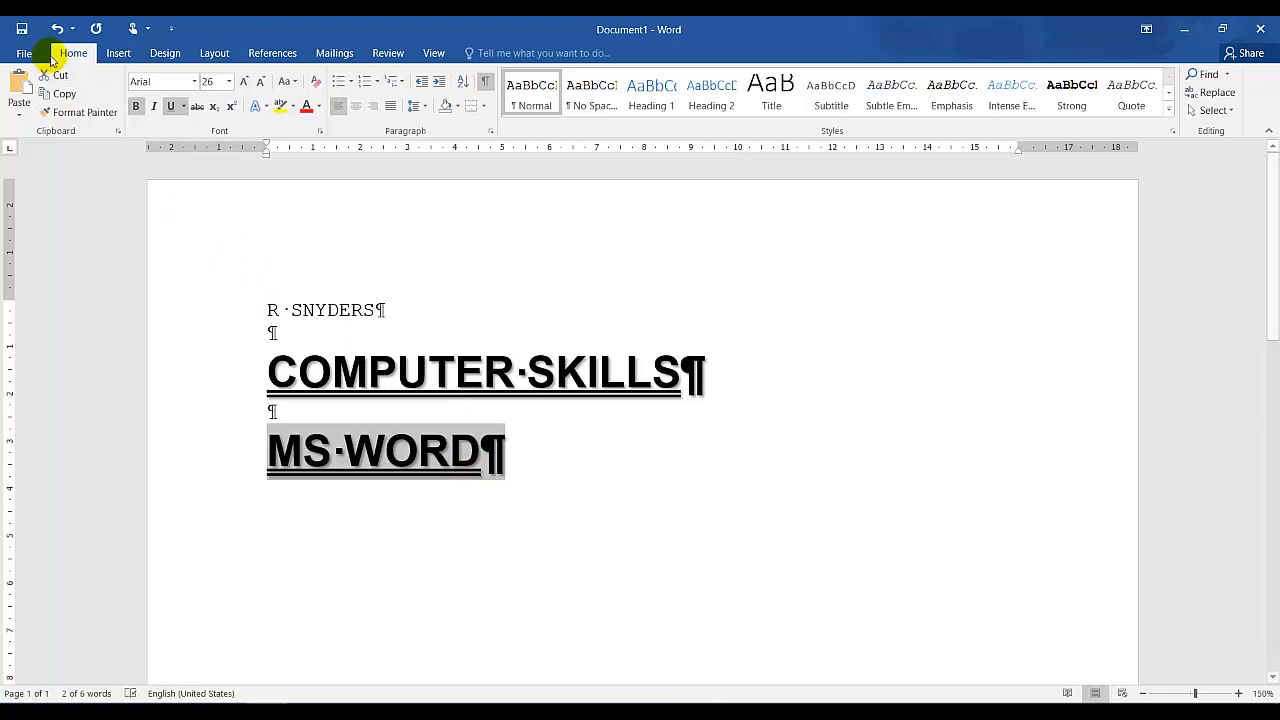
- Save As 'PAINTER' in Desktop > N4 ACTIVITIES COMPLETED
click(24, 53)
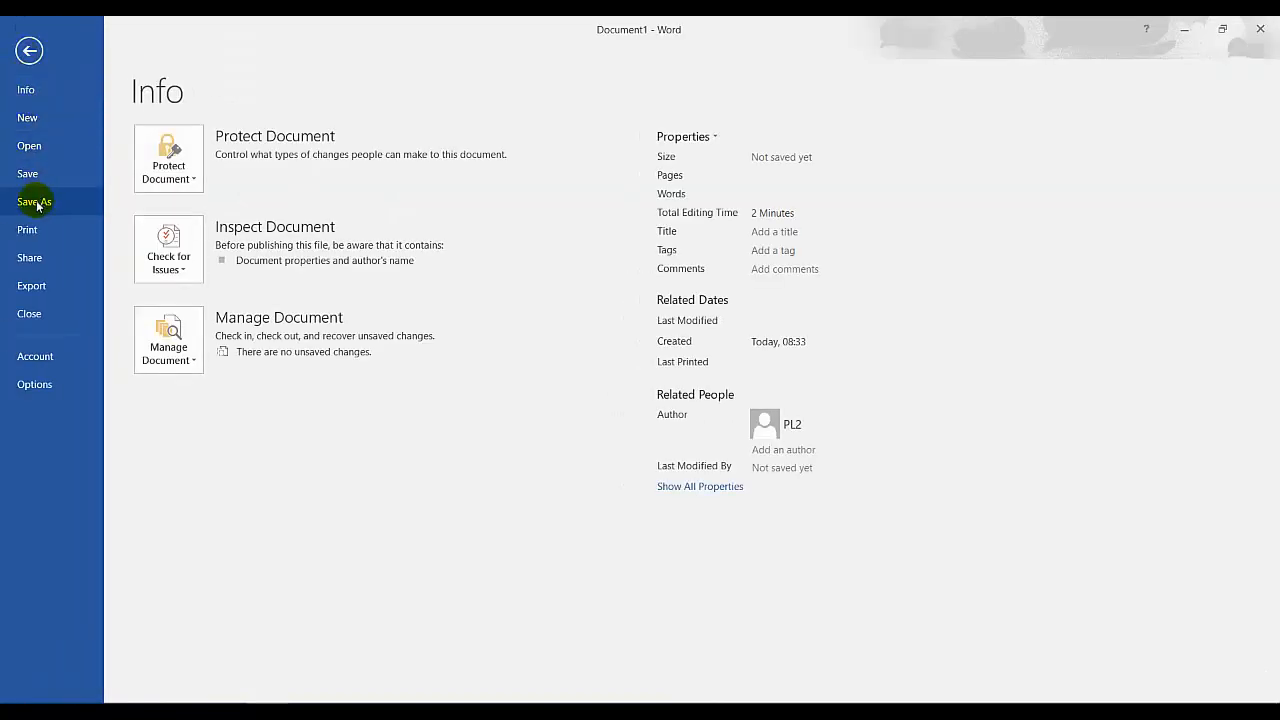
click(34, 201)
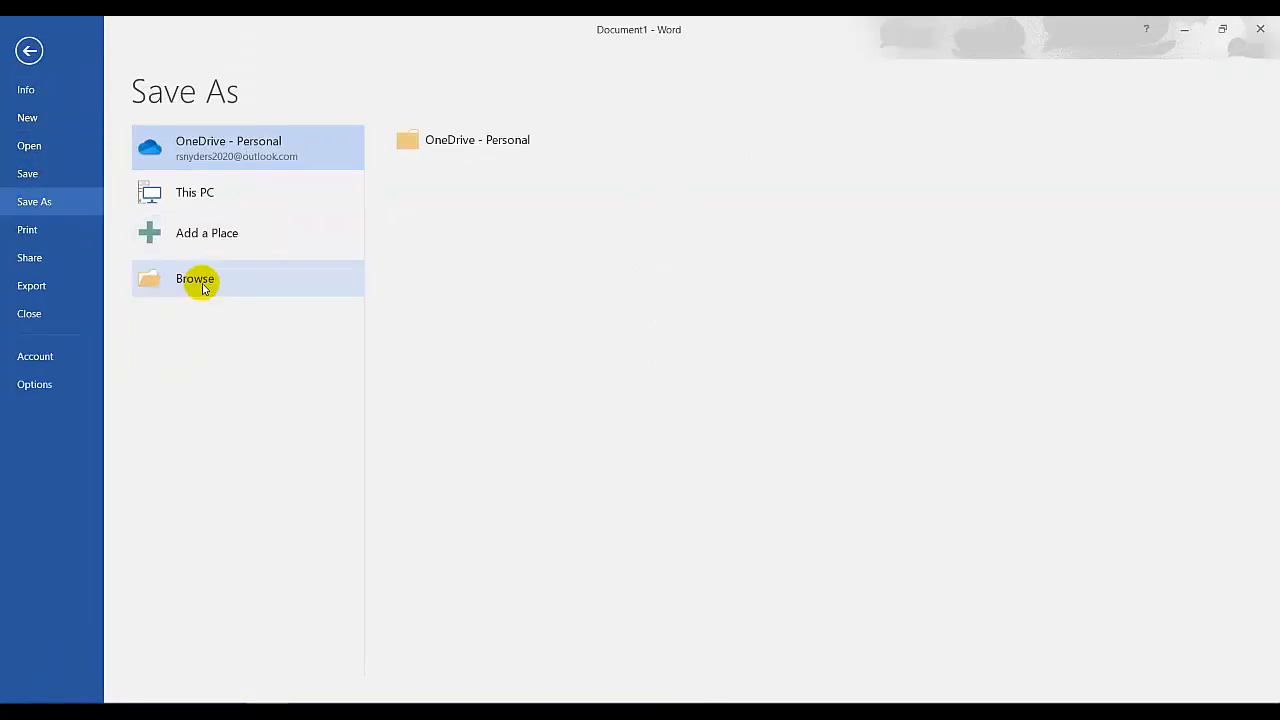
click(196, 278)
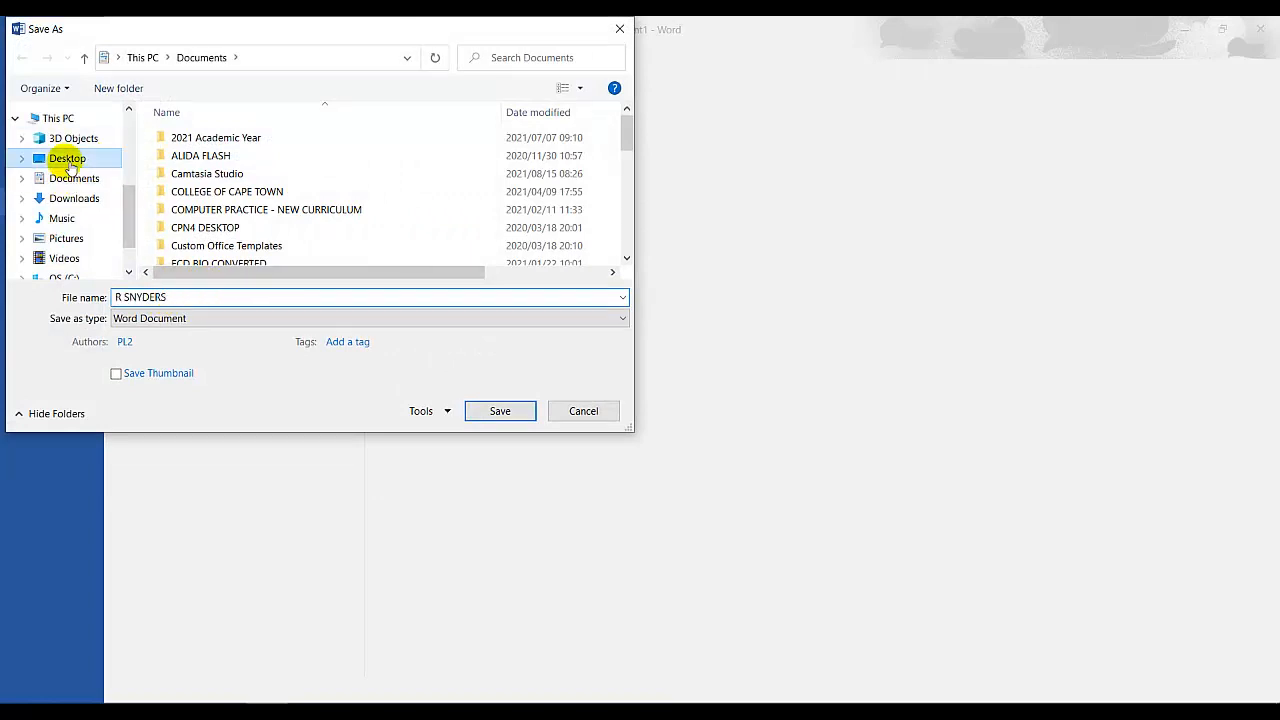
click(67, 158)
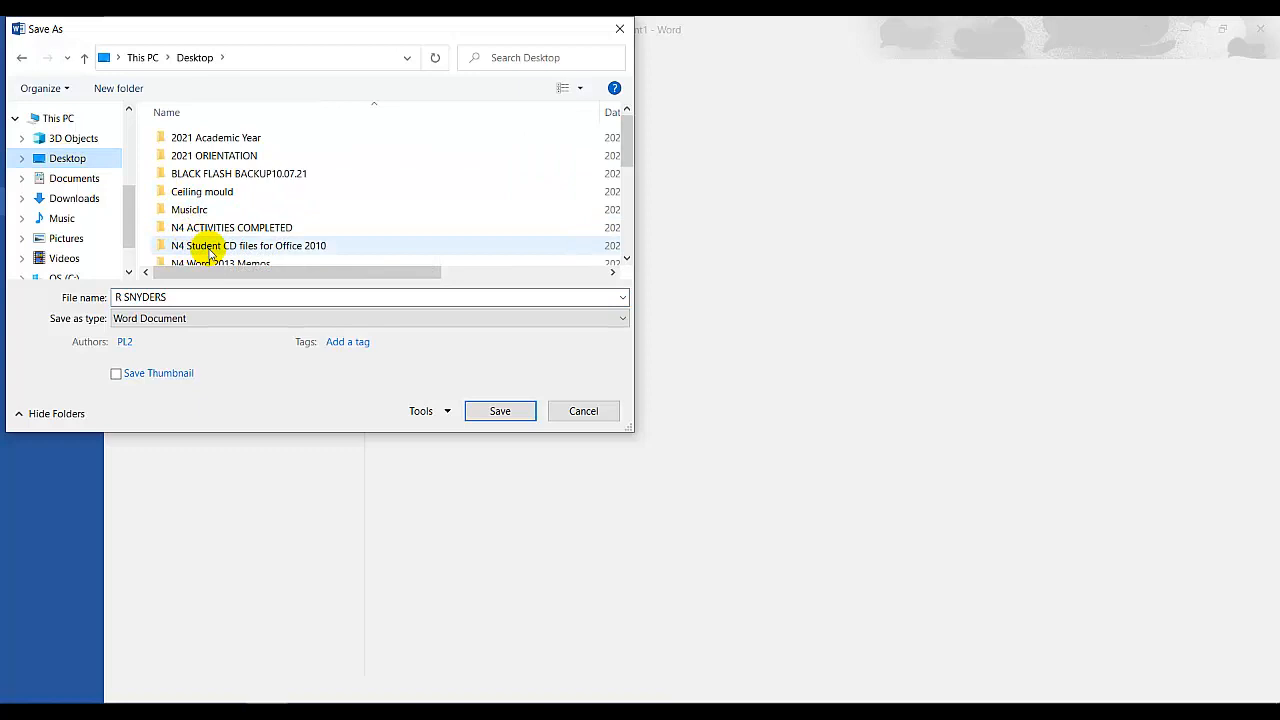
double_click(232, 227)
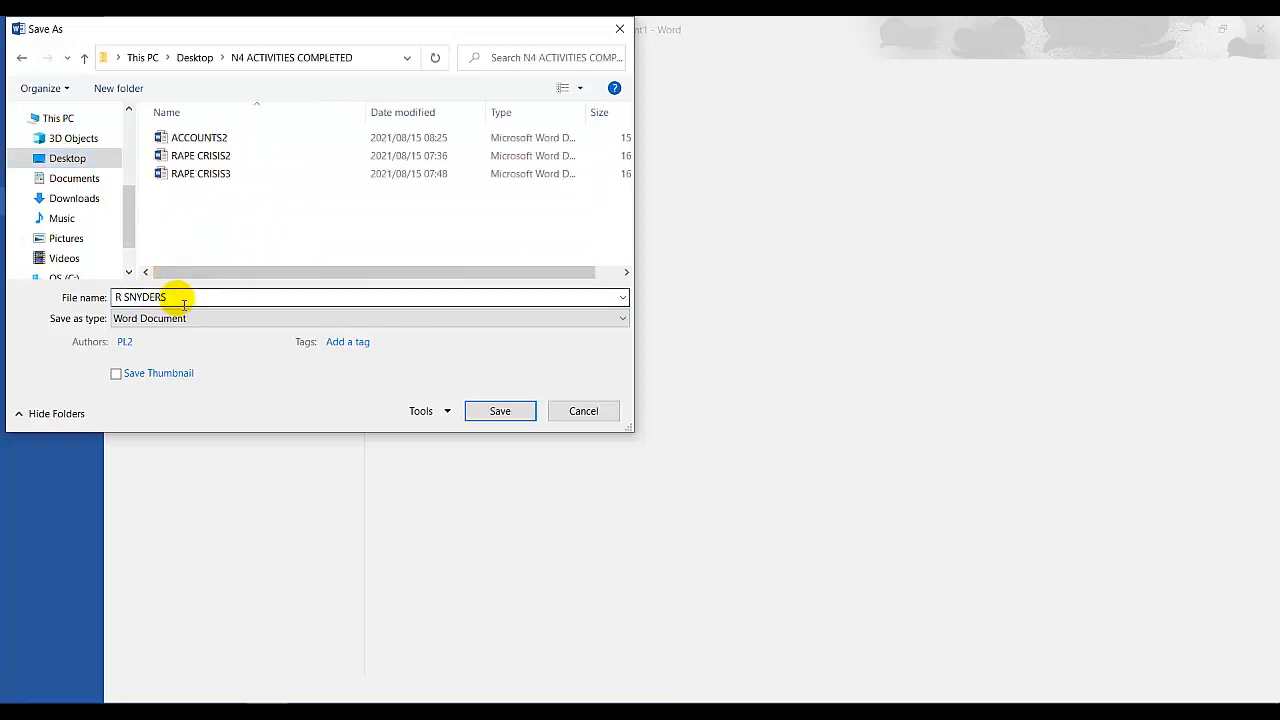
text(PA)
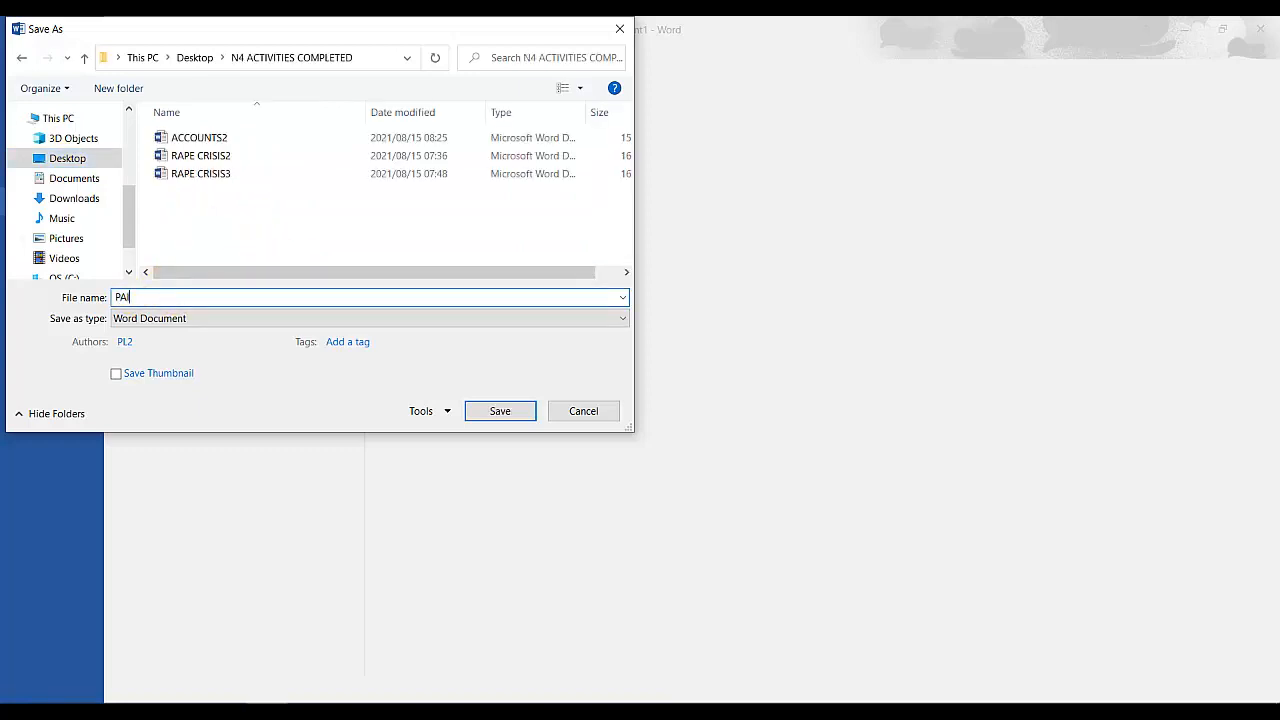
text(INTER)
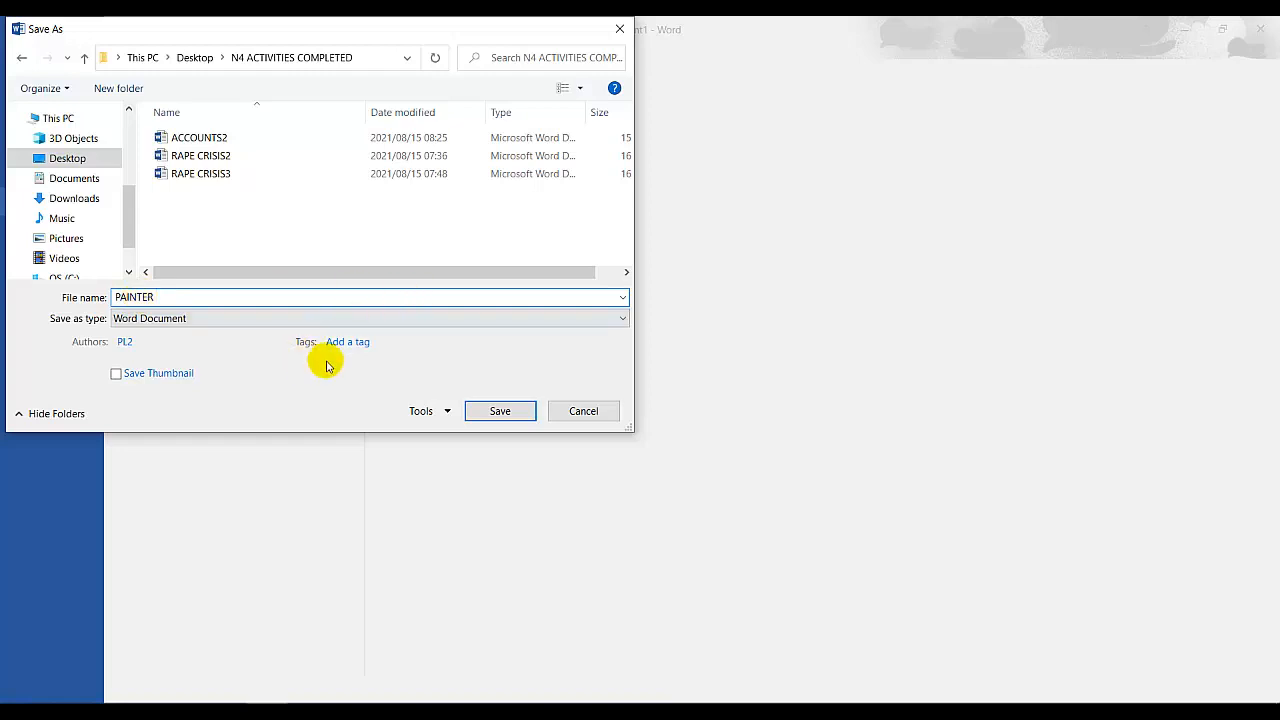
click(499, 411)
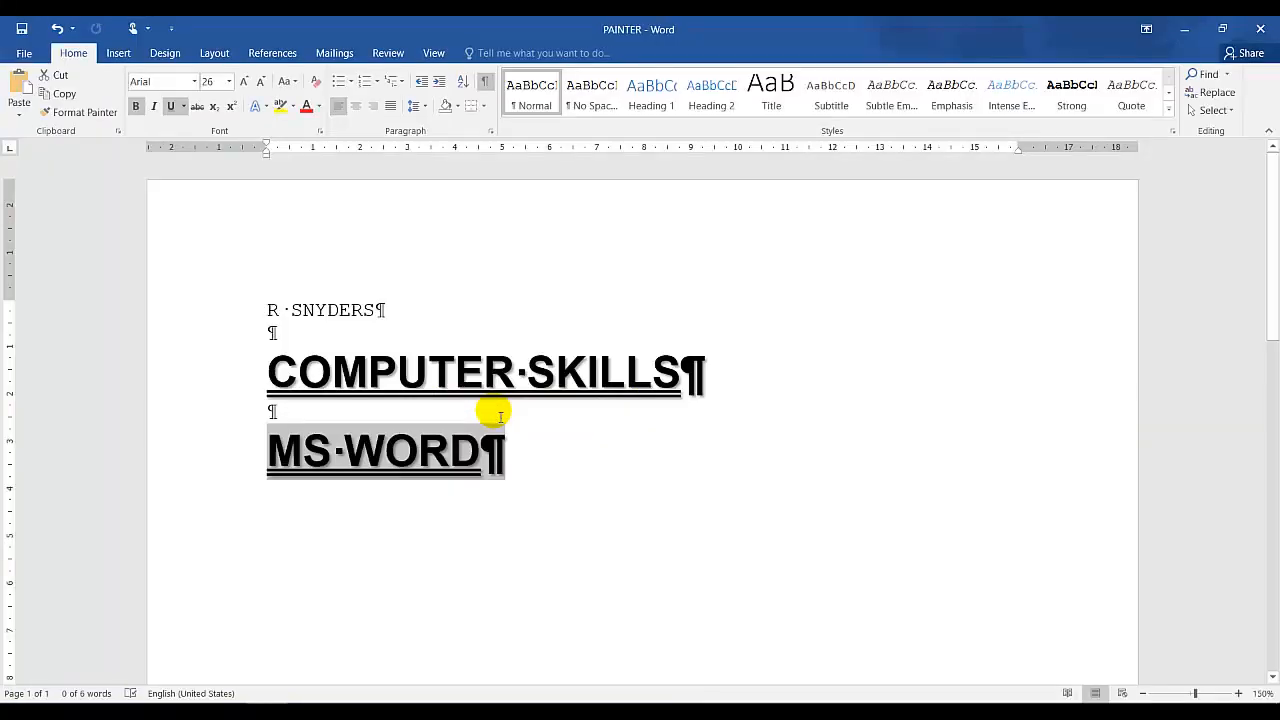
mouse_move(617, 444)
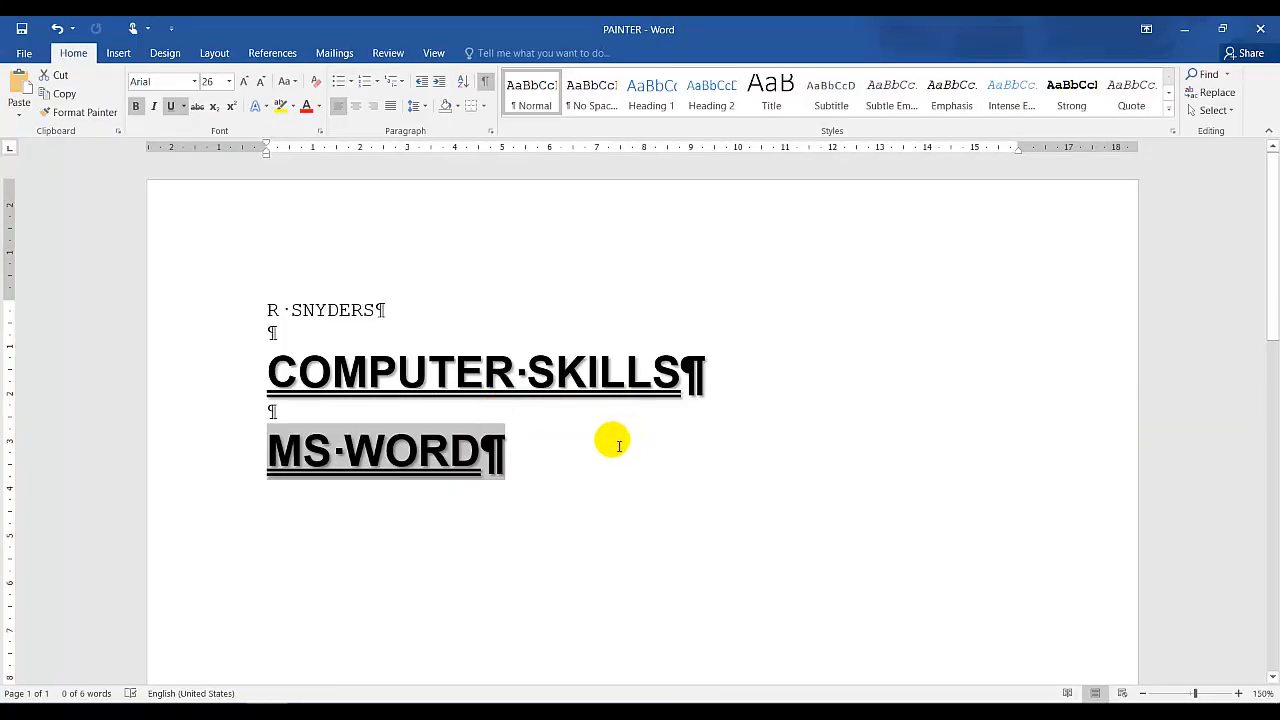